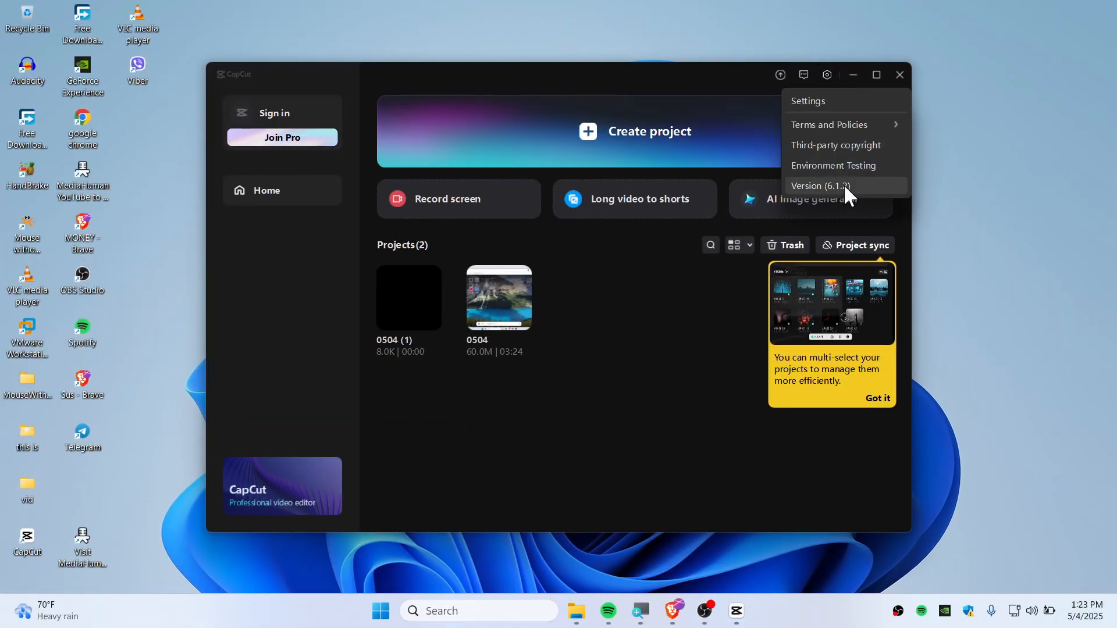
pyautogui.moveTo(837, 212)
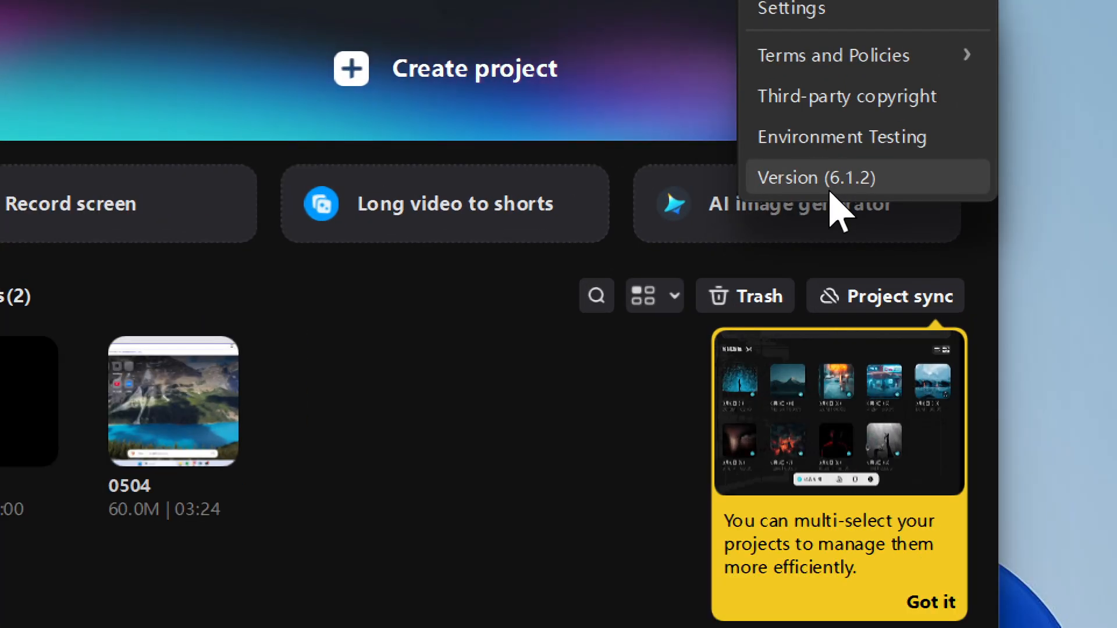
pyautogui.moveTo(905, 299)
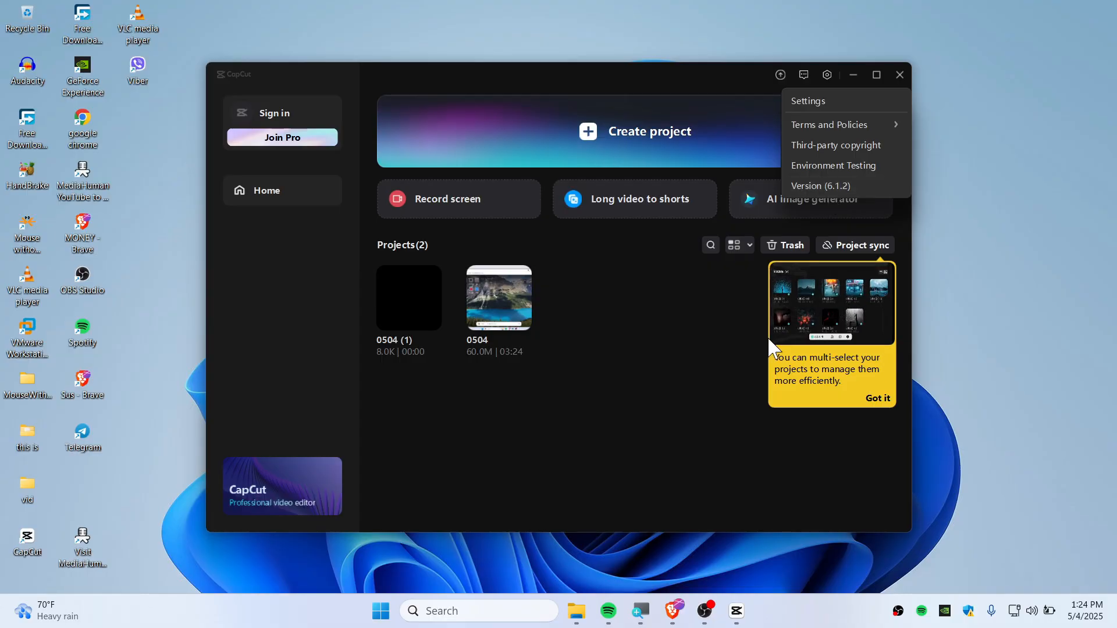
# Close CapCut and search the Start menu for 'app' to find Installed apps.
pyautogui.click(898, 75)
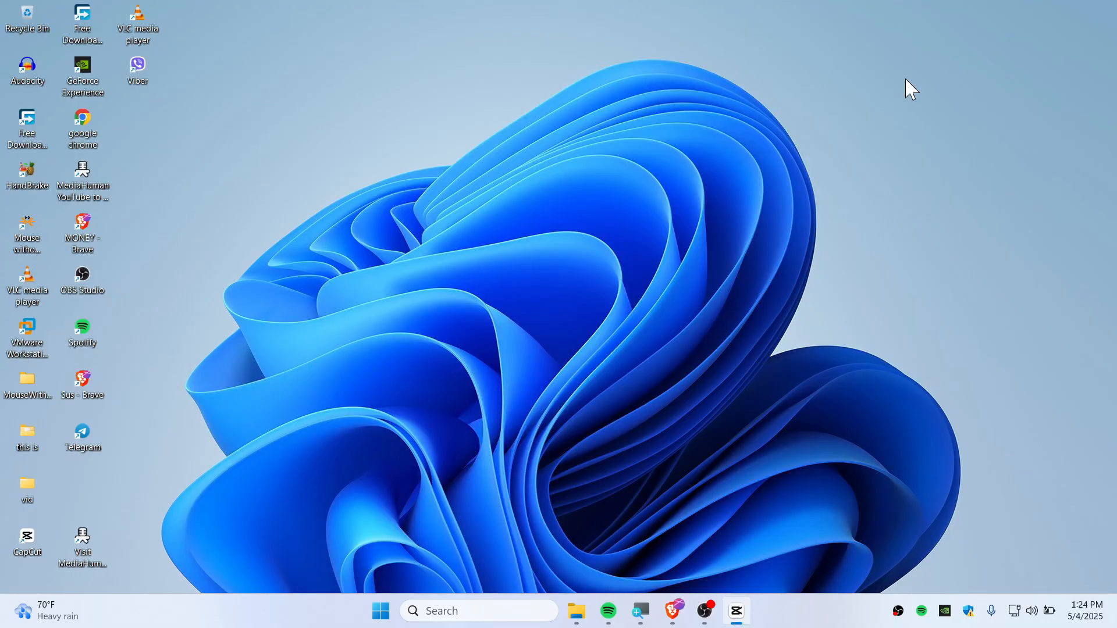
pyautogui.click(381, 611)
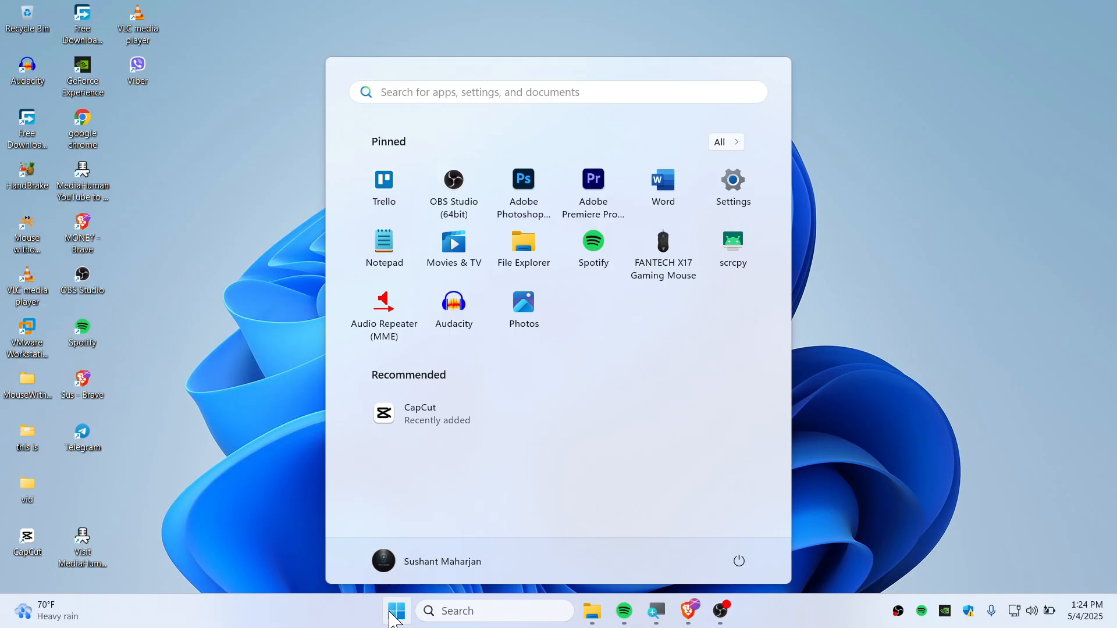
pyautogui.write('app')
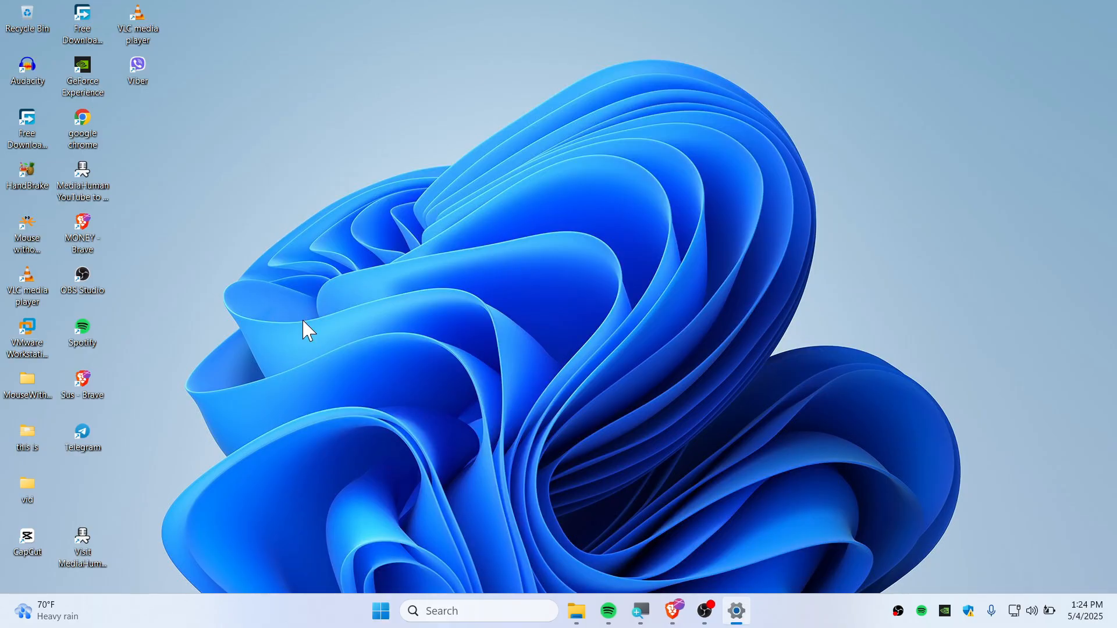
# Filter the Installed apps list by searching for 'capcut'.
pyautogui.click(735, 611)
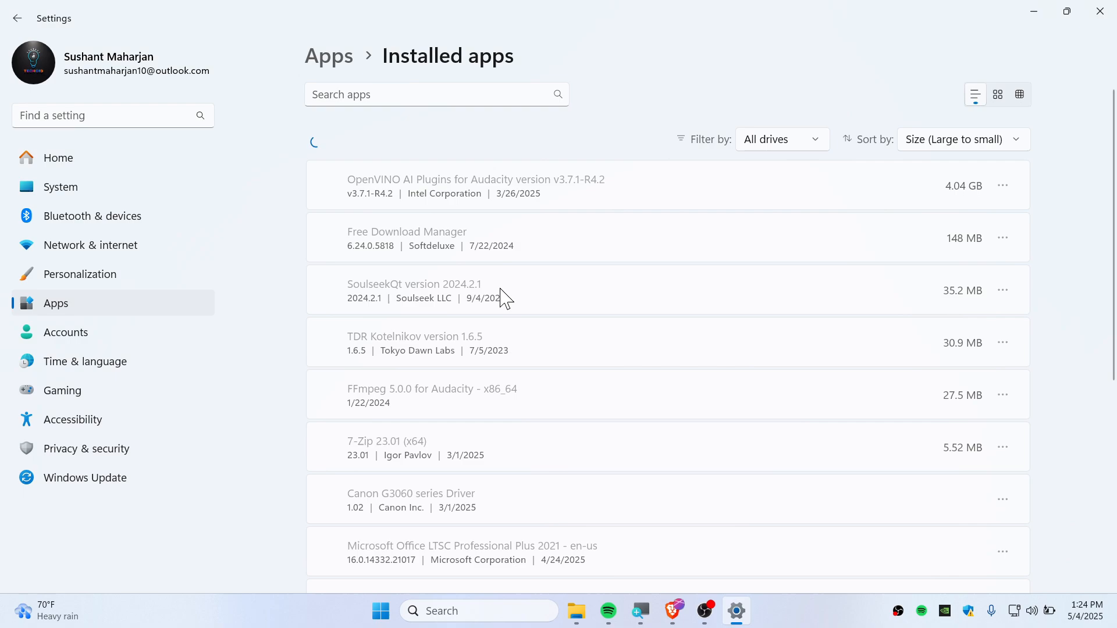
pyautogui.click(436, 93)
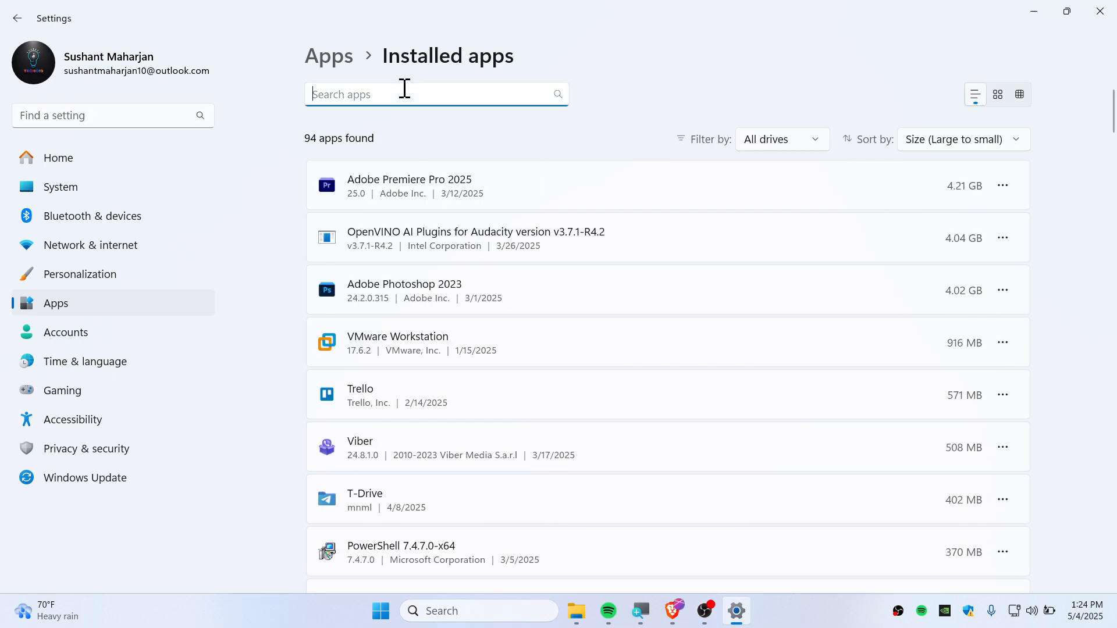
pyautogui.write('capcut')
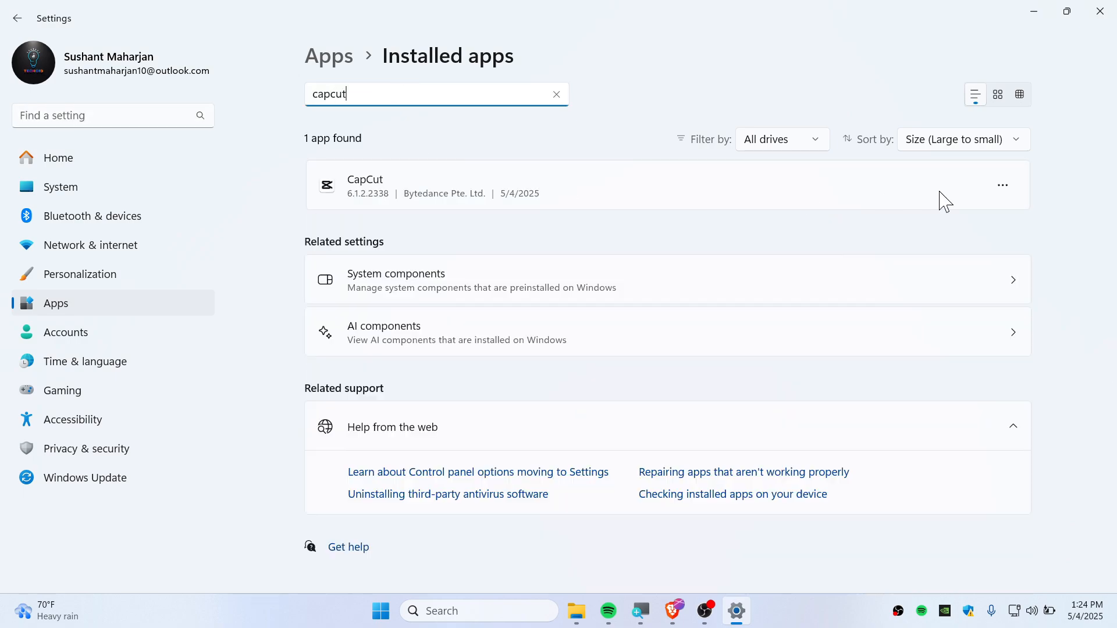
# Uninstall the CapCut 6.1.2 entry and confirm its removal.
pyautogui.click(1002, 185)
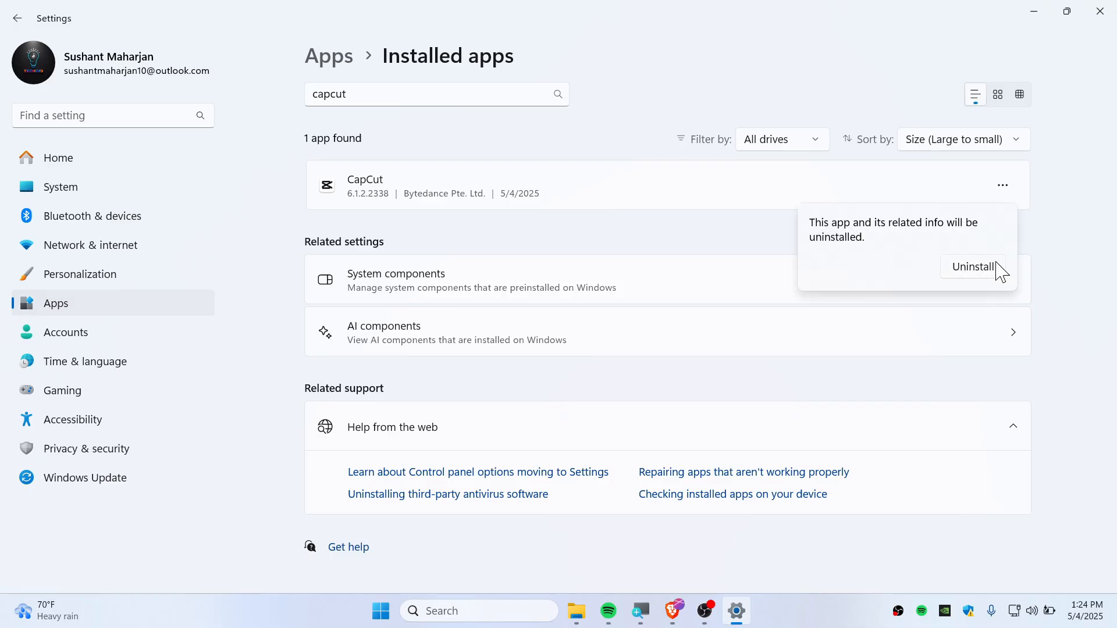
pyautogui.click(972, 267)
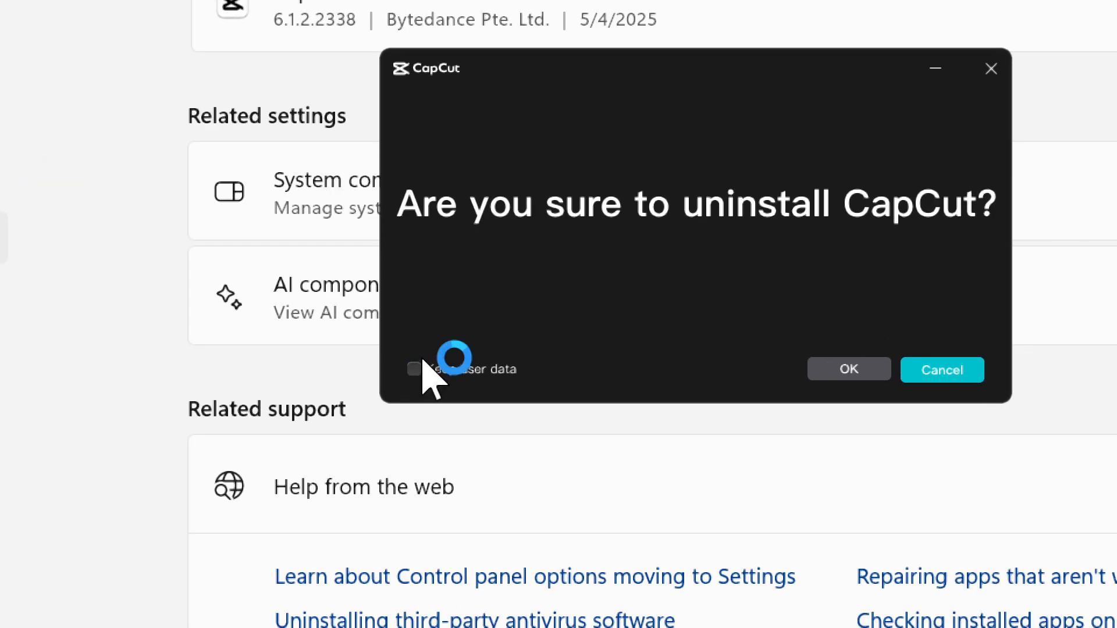
pyautogui.click(848, 369)
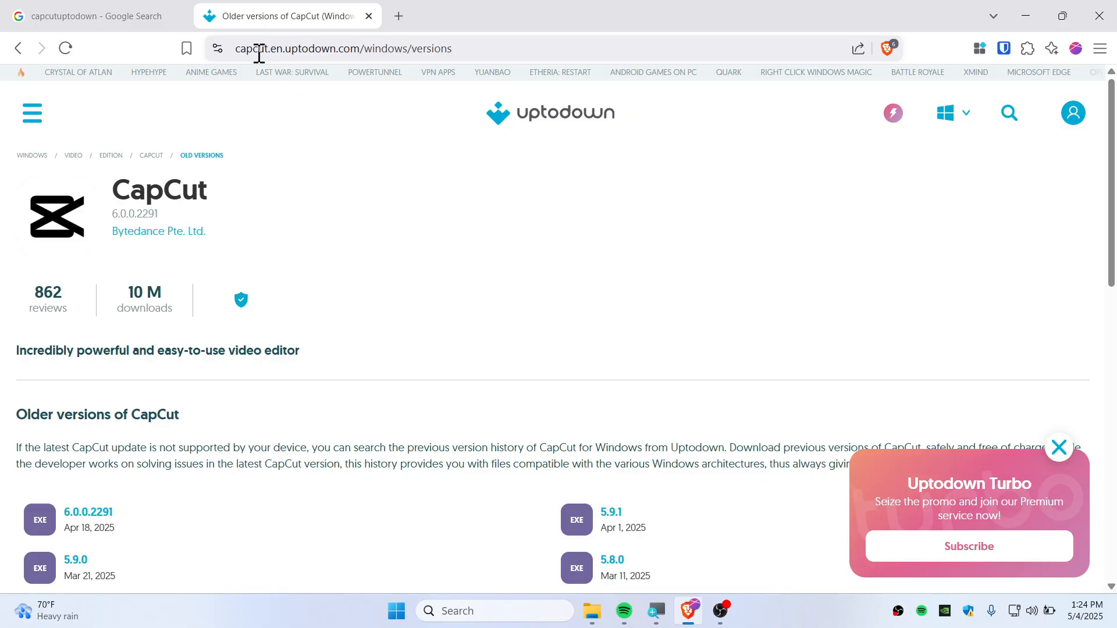
pyautogui.moveTo(363, 268)
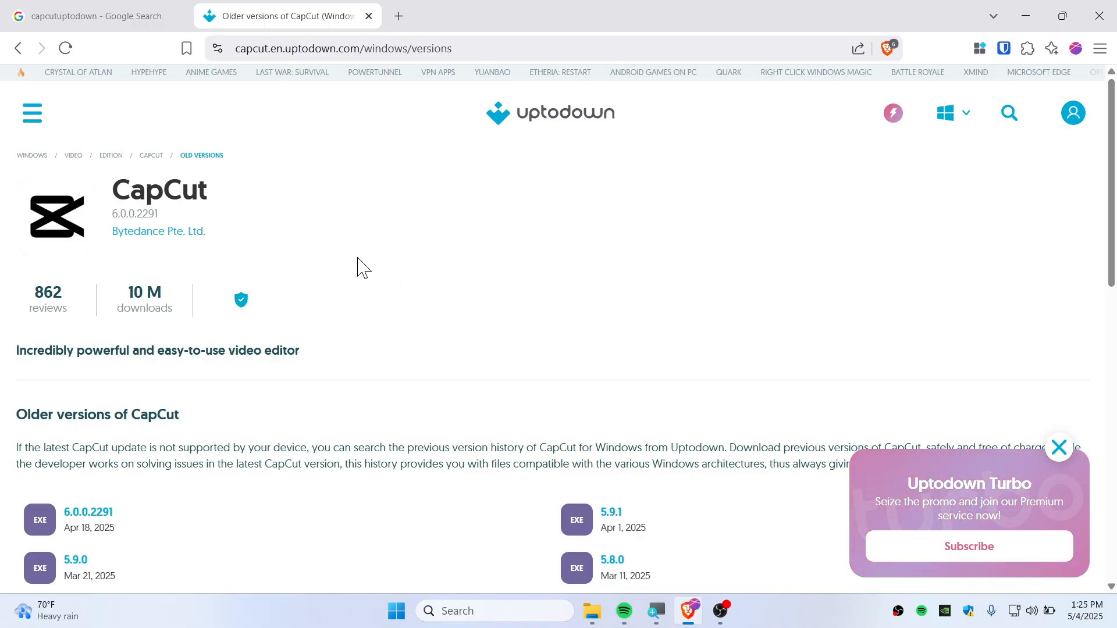
pyautogui.scroll(-3)
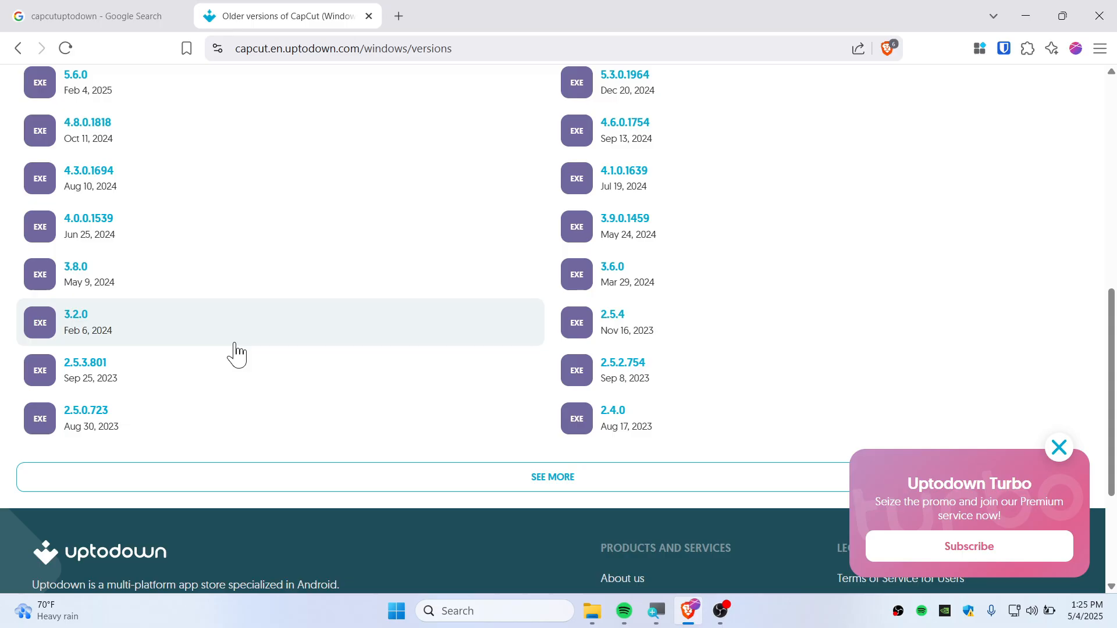
pyautogui.moveTo(654, 349)
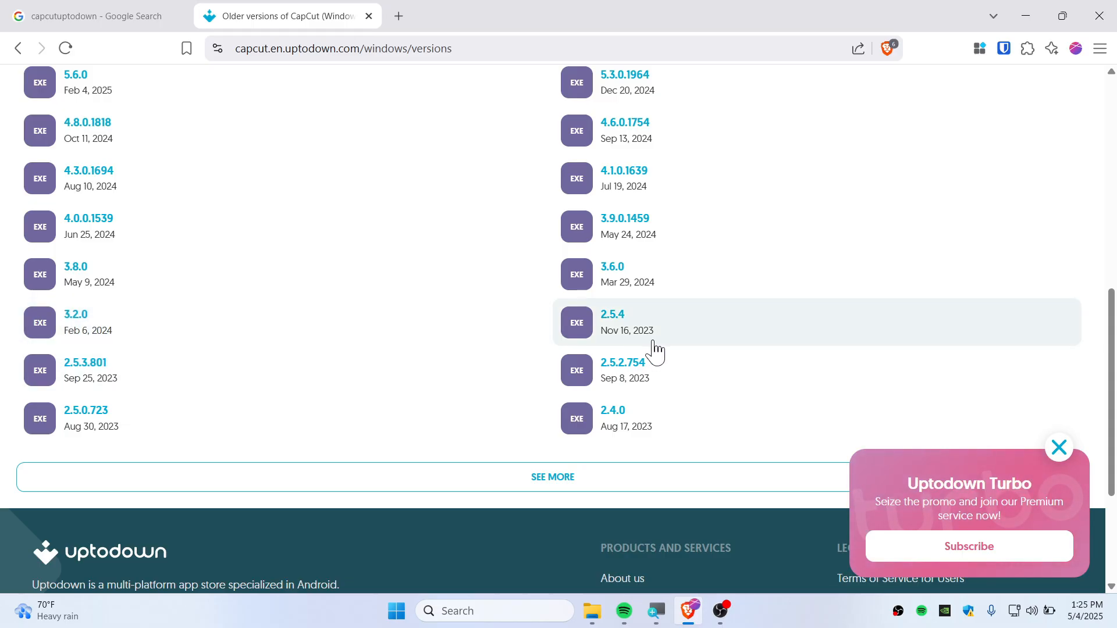
pyautogui.moveTo(620, 329)
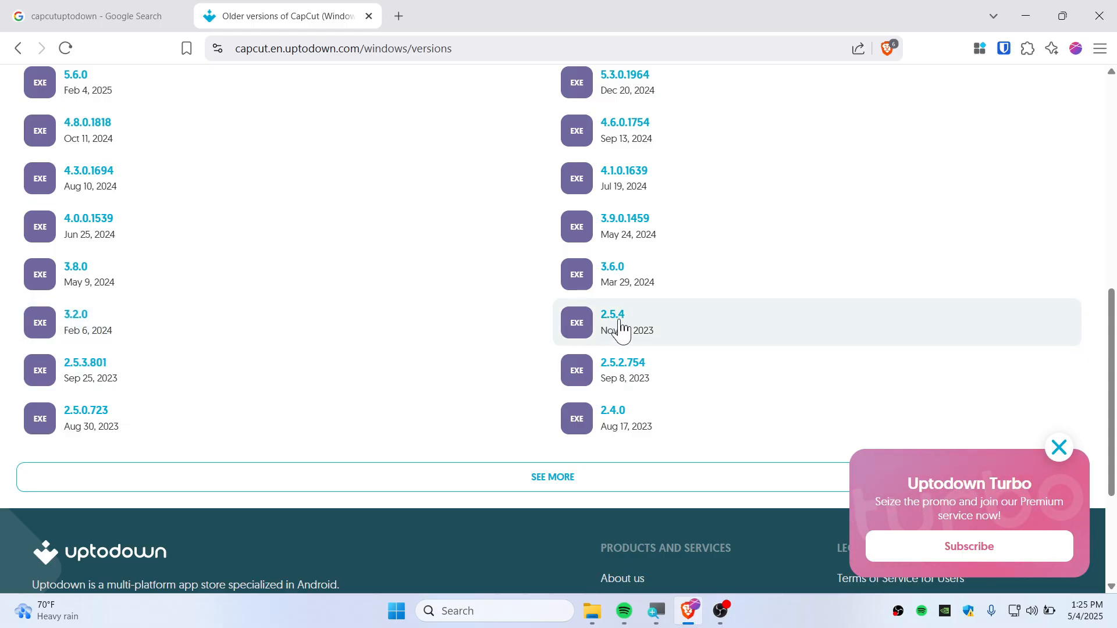
pyautogui.moveTo(775, 322)
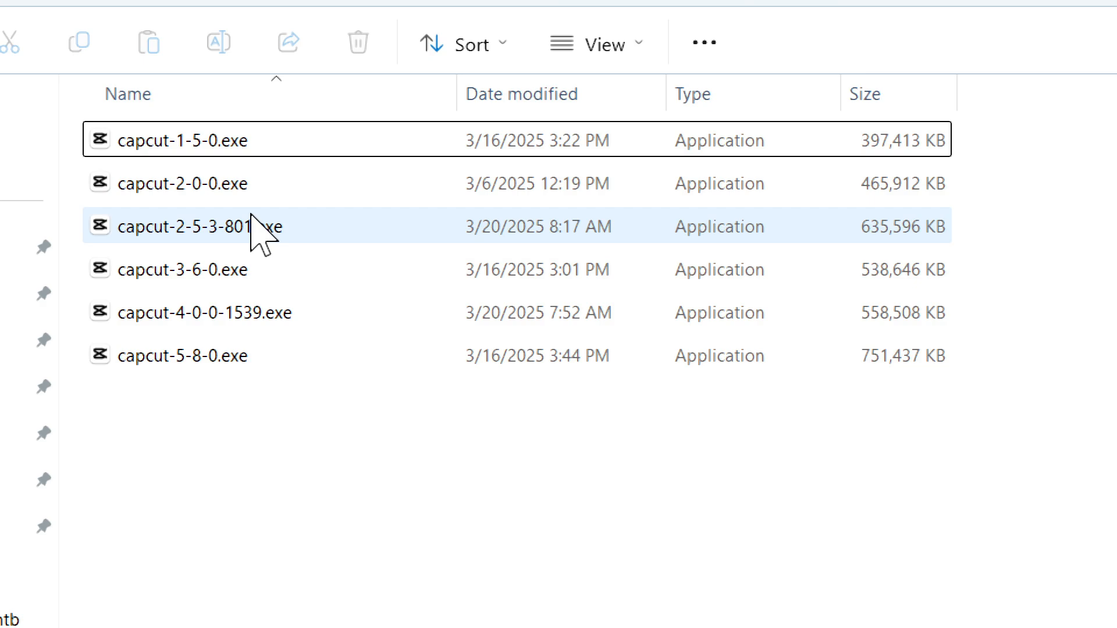
# Run capcut-2-5-3-801.exe, accept the license agreement and start installing.
pyautogui.doubleClick(185, 226)
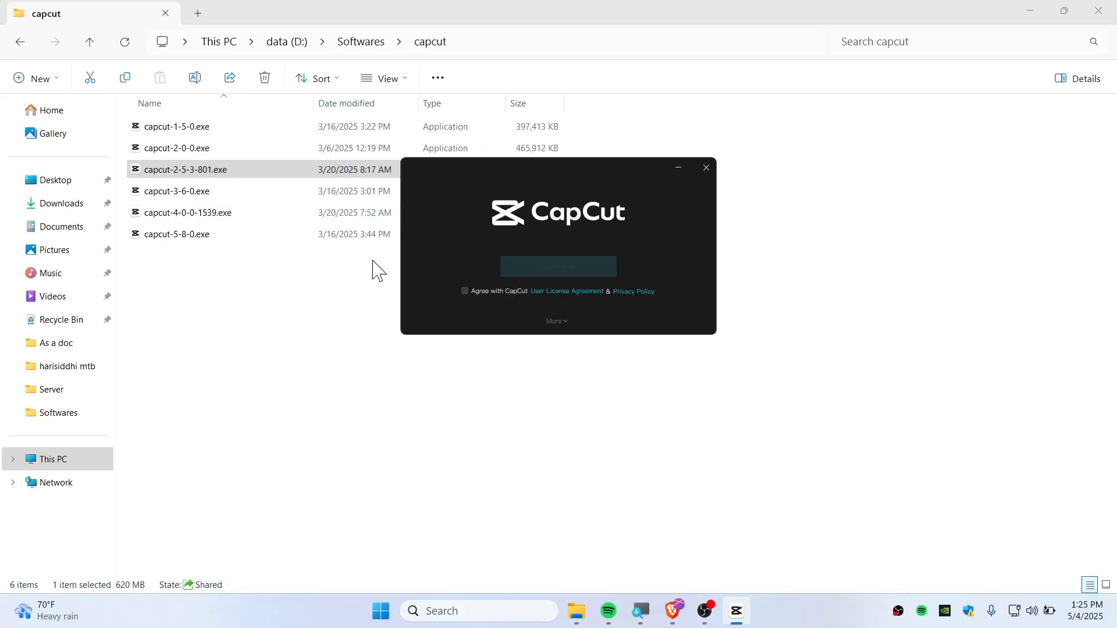
pyautogui.click(464, 291)
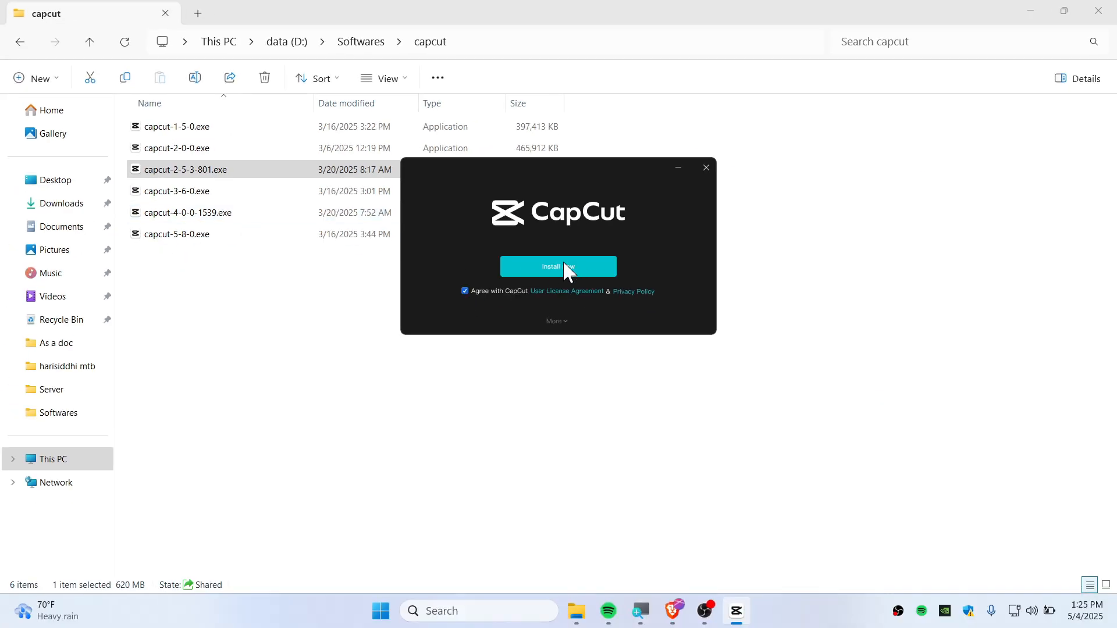
pyautogui.click(557, 265)
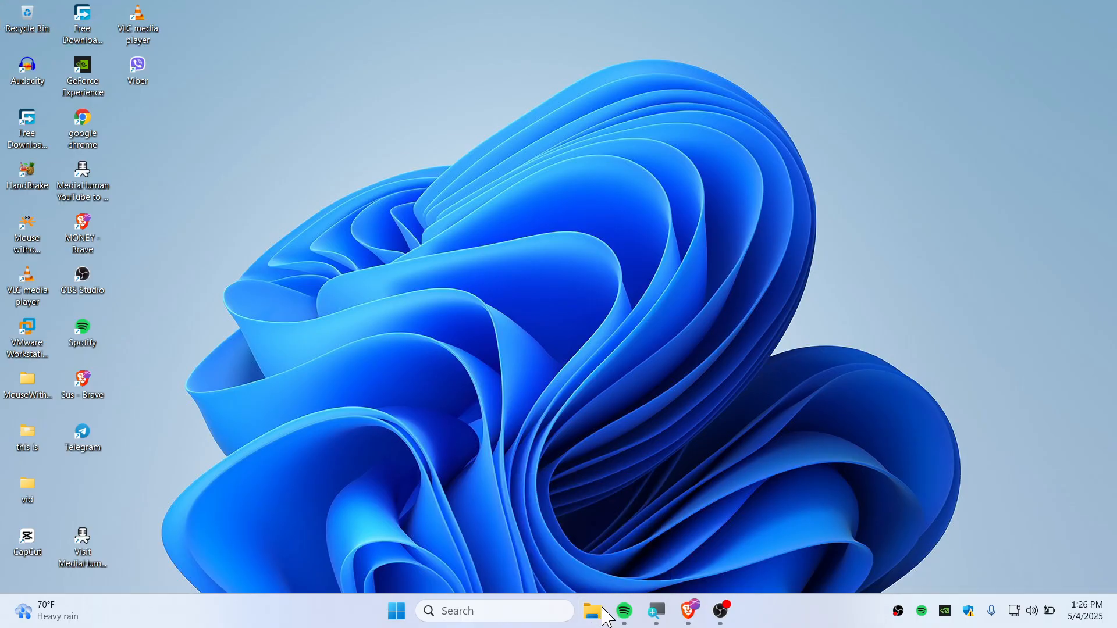
# Browse in File Explorer to C:\Users and into the user's profile folder.
pyautogui.click(593, 611)
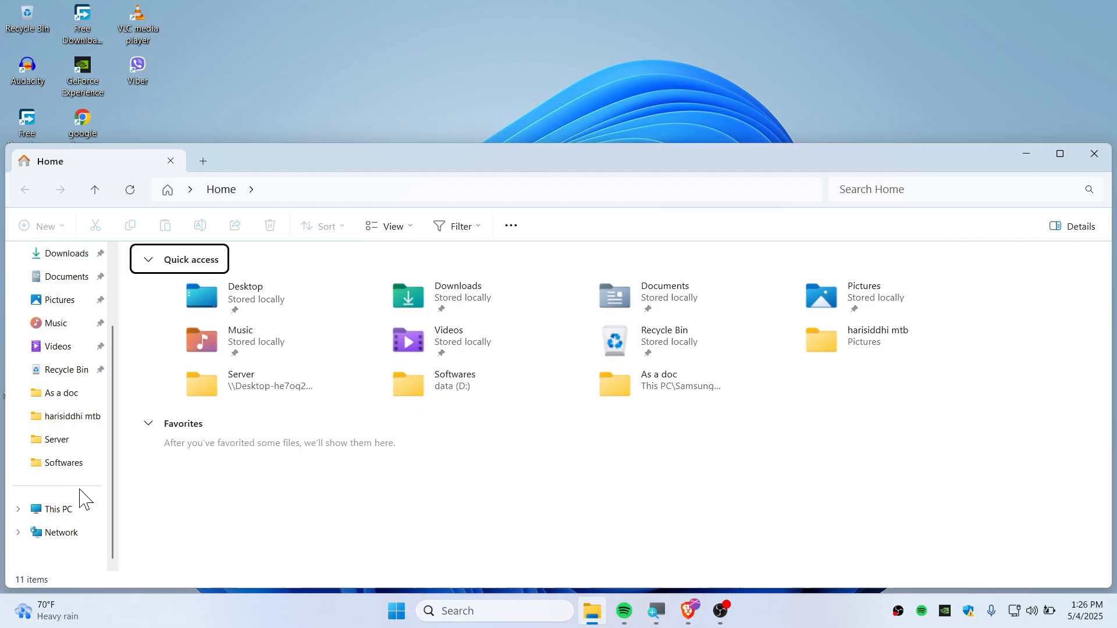
pyautogui.click(56, 509)
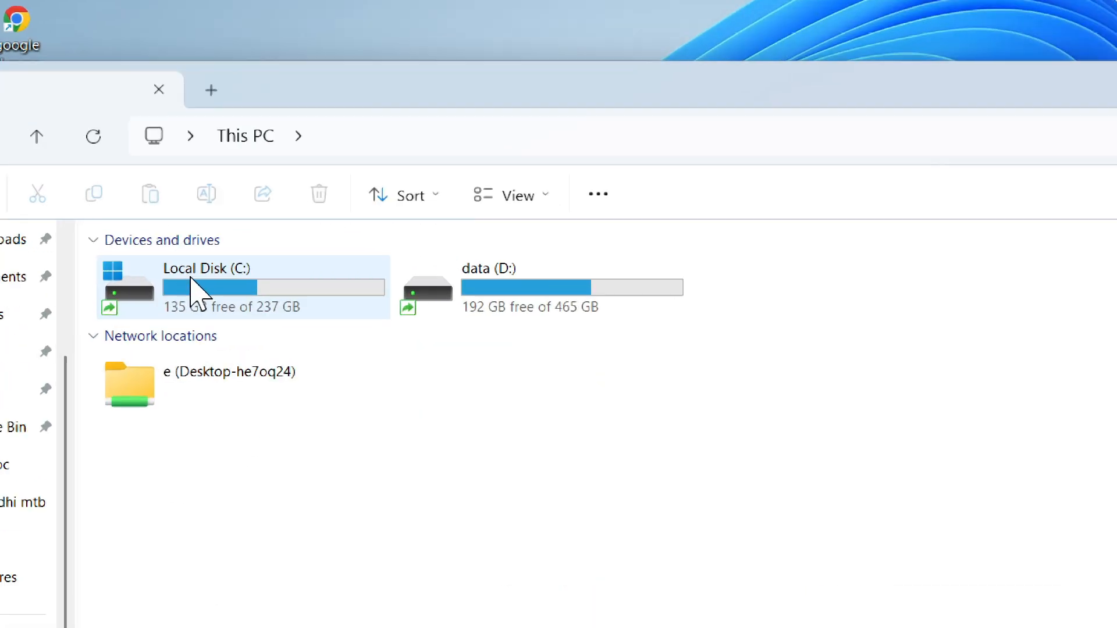
pyautogui.doubleClick(207, 285)
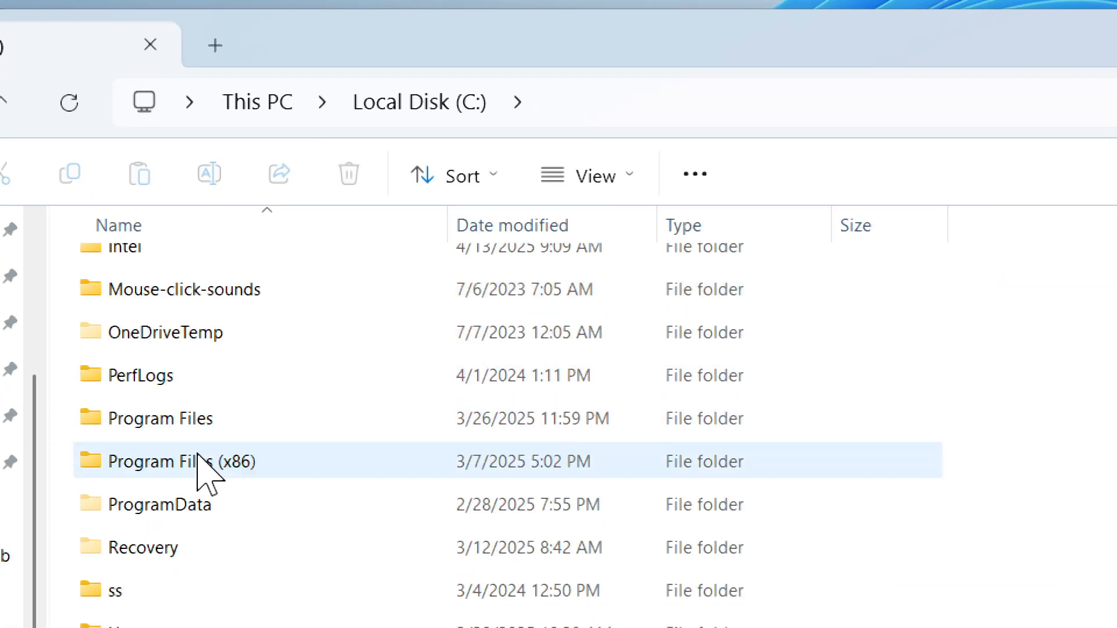
pyautogui.click(1058, 154)
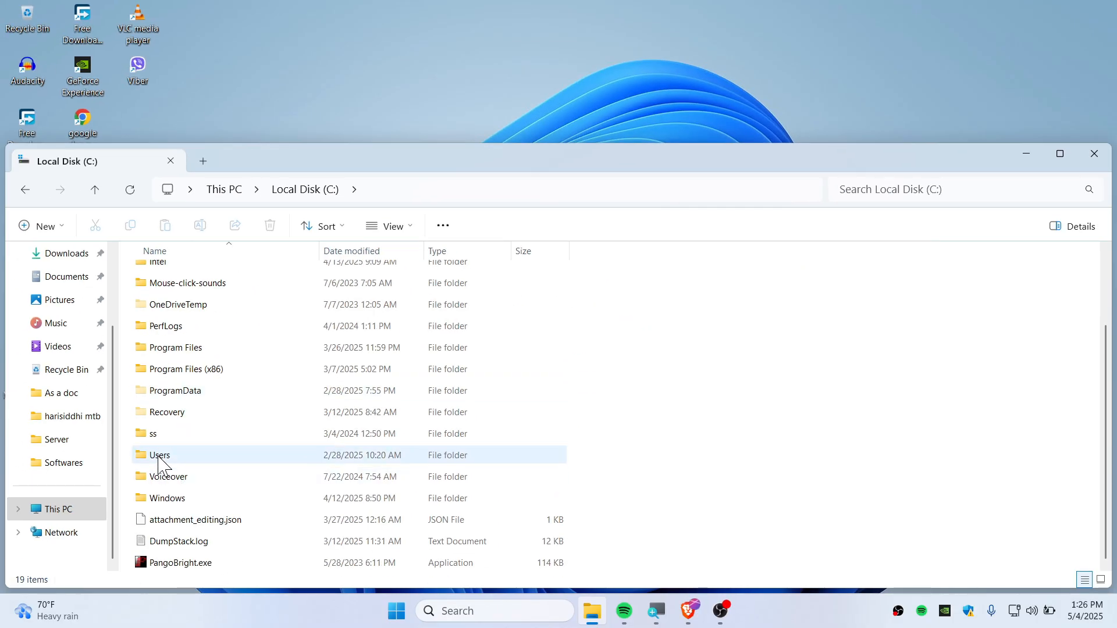
pyautogui.doubleClick(160, 455)
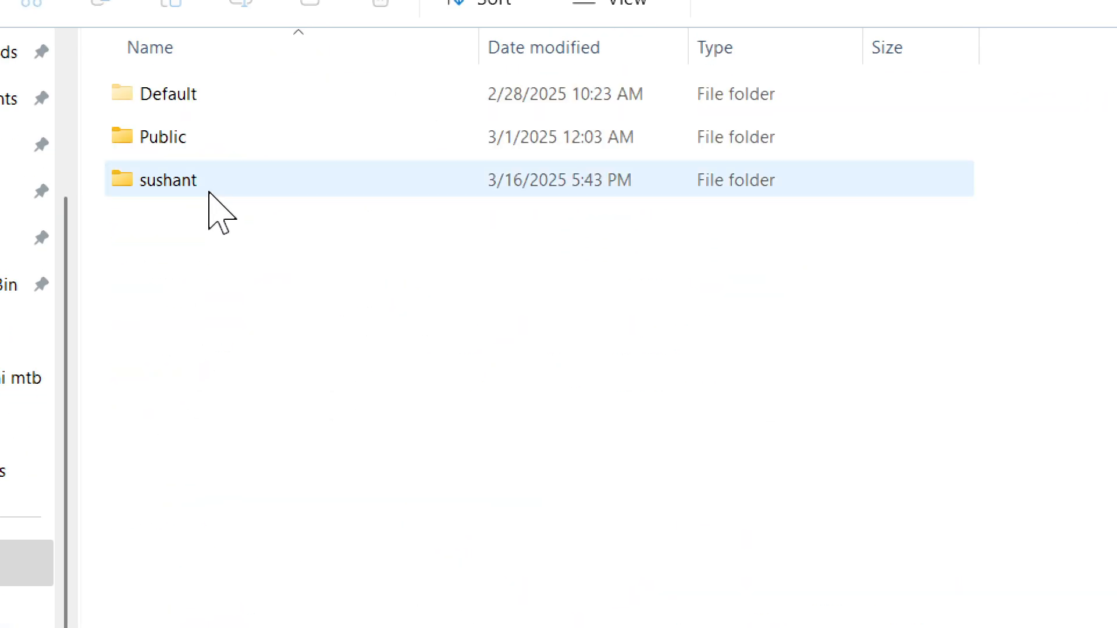
pyautogui.doubleClick(164, 179)
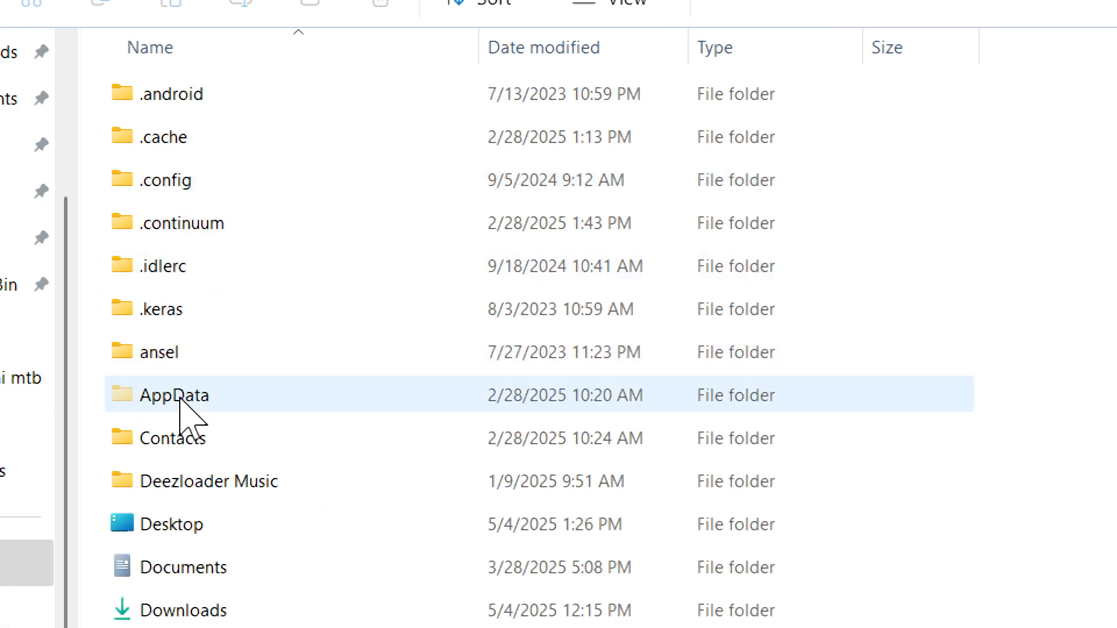
# Continue into AppData\Local\CapCut, showing its Apps and User Data folders.
pyautogui.doubleClick(190, 396)
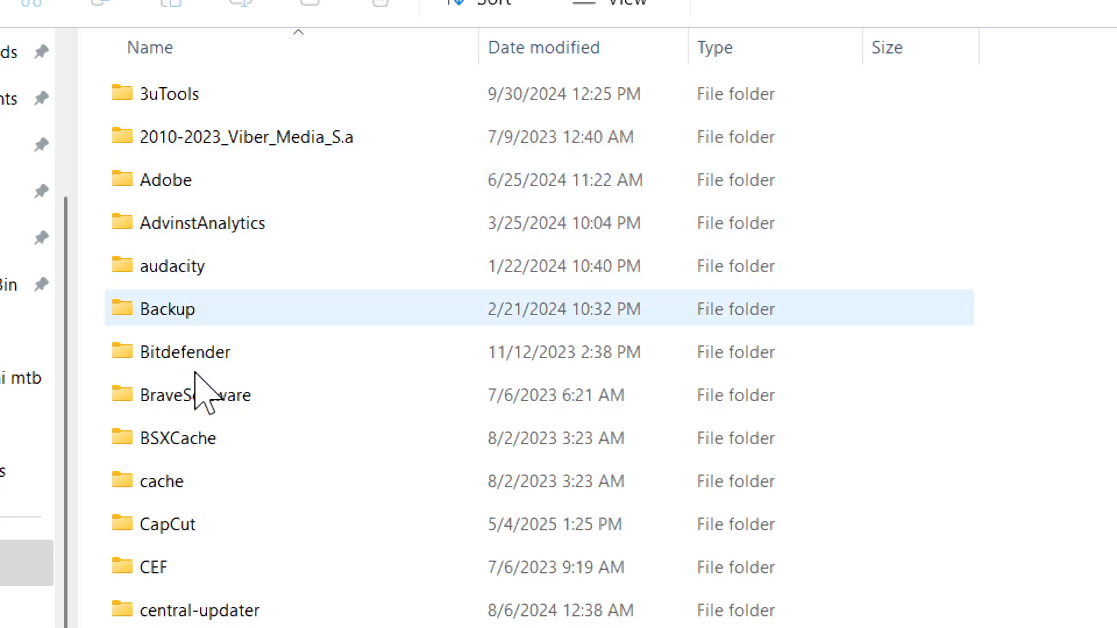
pyautogui.click(167, 523)
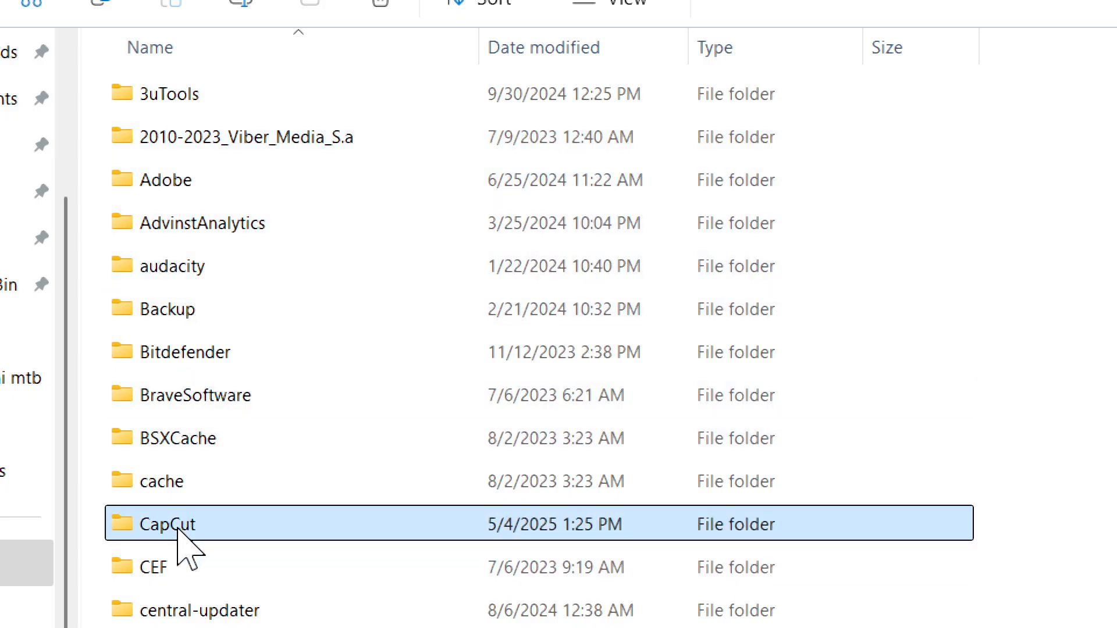
pyautogui.doubleClick(169, 523)
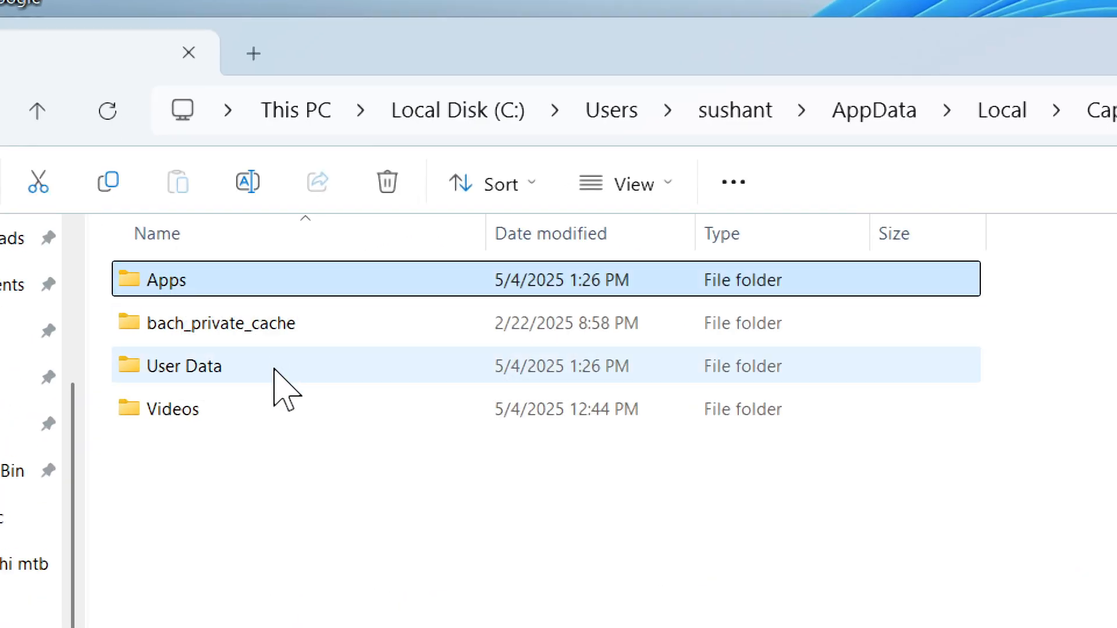
# Inside User Data create a folder named Download and enter it.
pyautogui.click(185, 365)
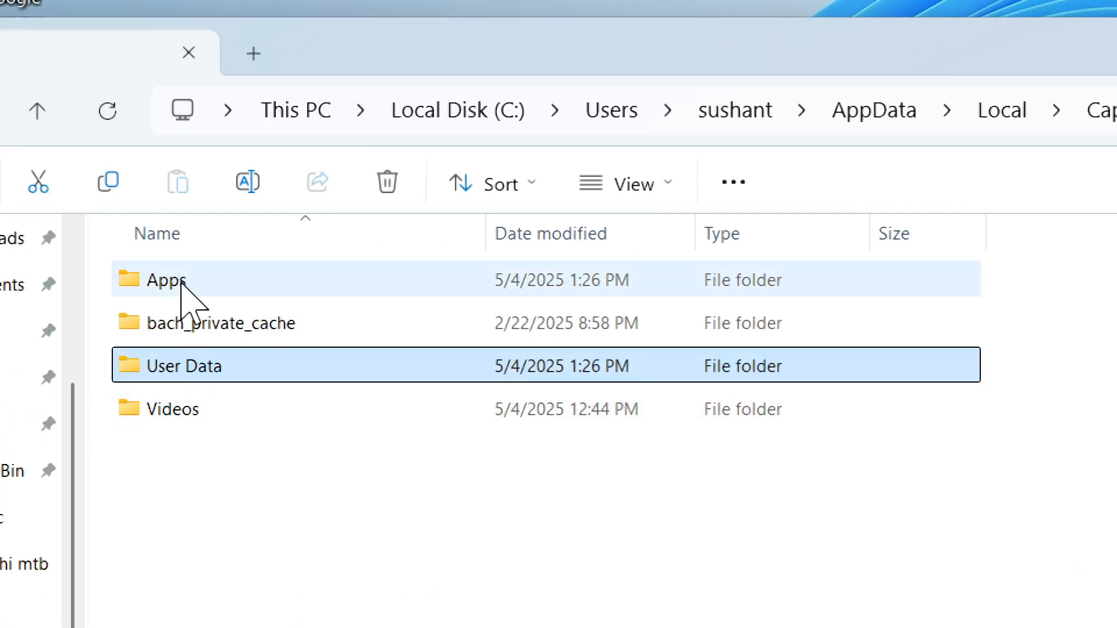
pyautogui.click(1059, 161)
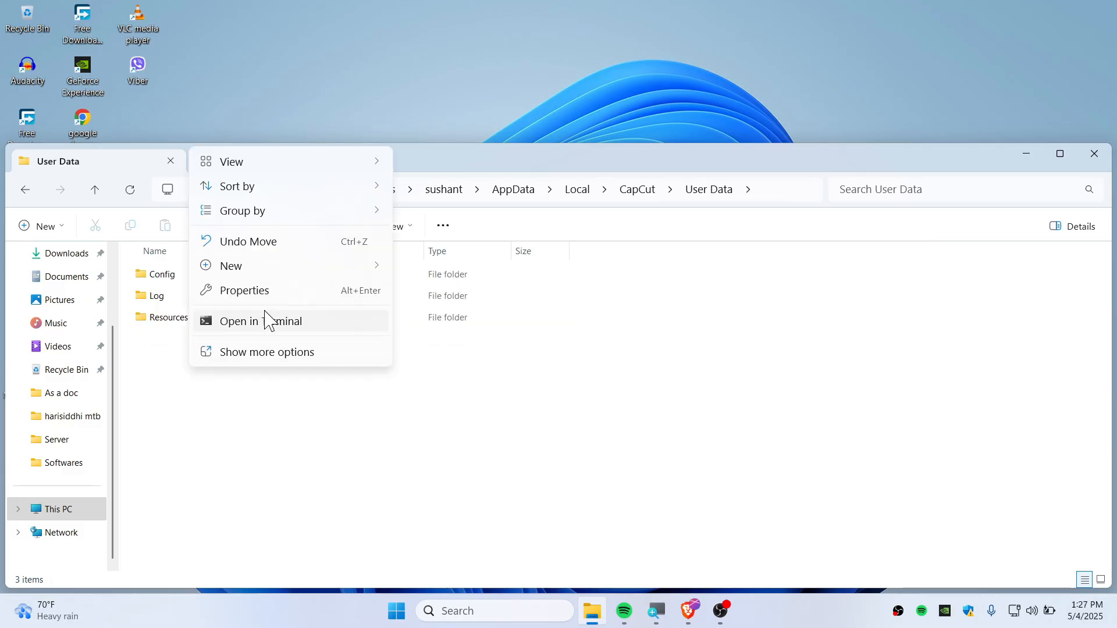
pyautogui.click(230, 265)
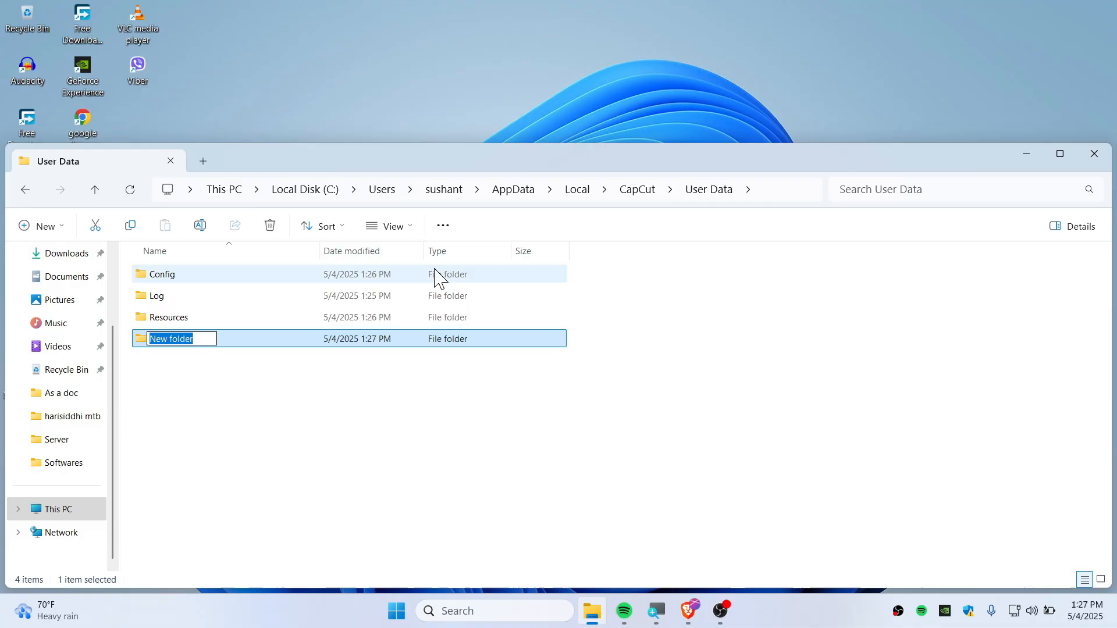
pyautogui.write('Download')
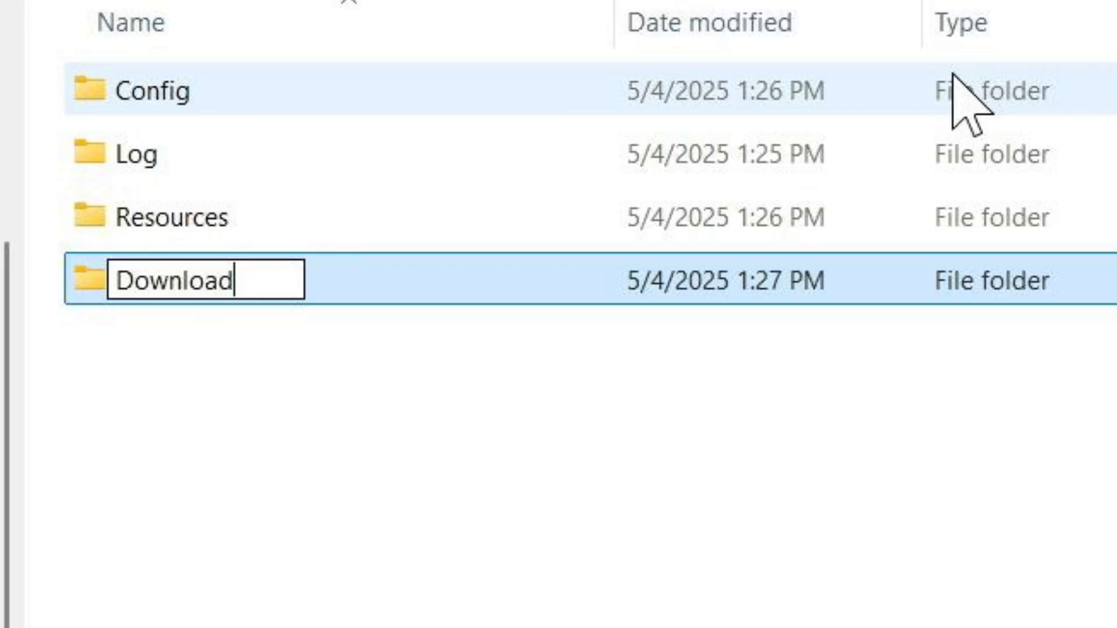
pyautogui.press('Return')
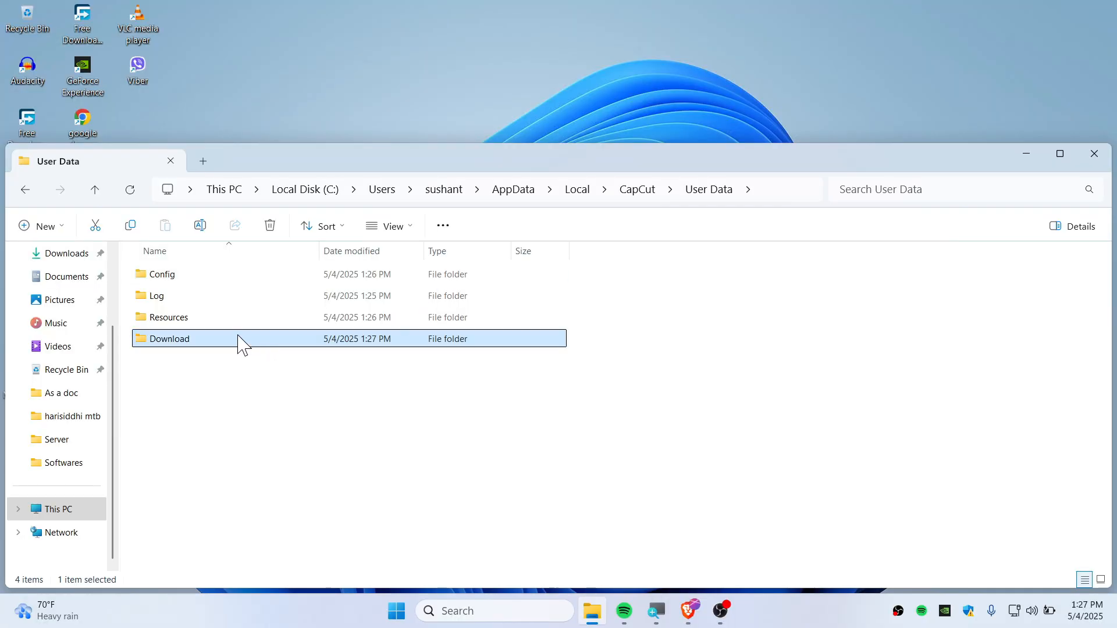
pyautogui.doubleClick(169, 339)
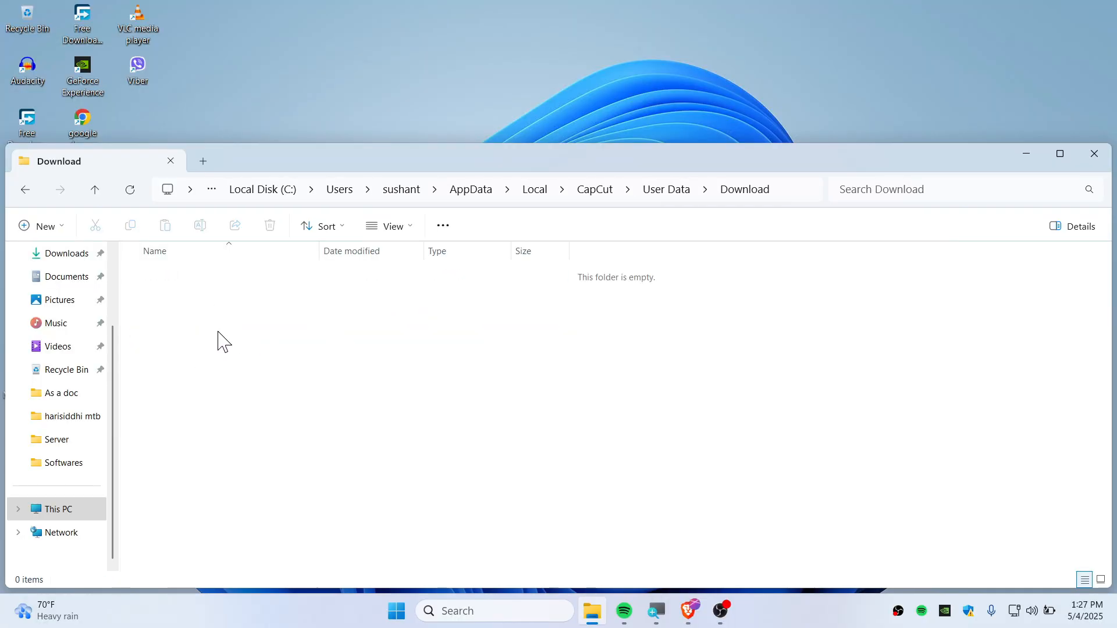
# Create a new text document and rename it update.exe, accepting the extension change.
pyautogui.rightClick(221, 335)
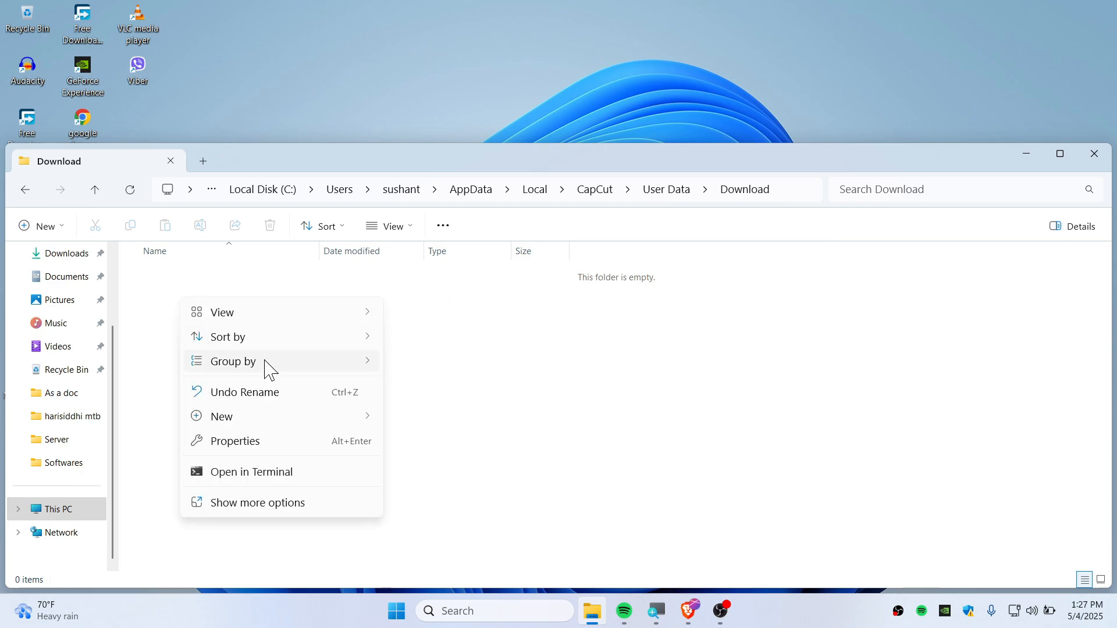
pyautogui.click(447, 328)
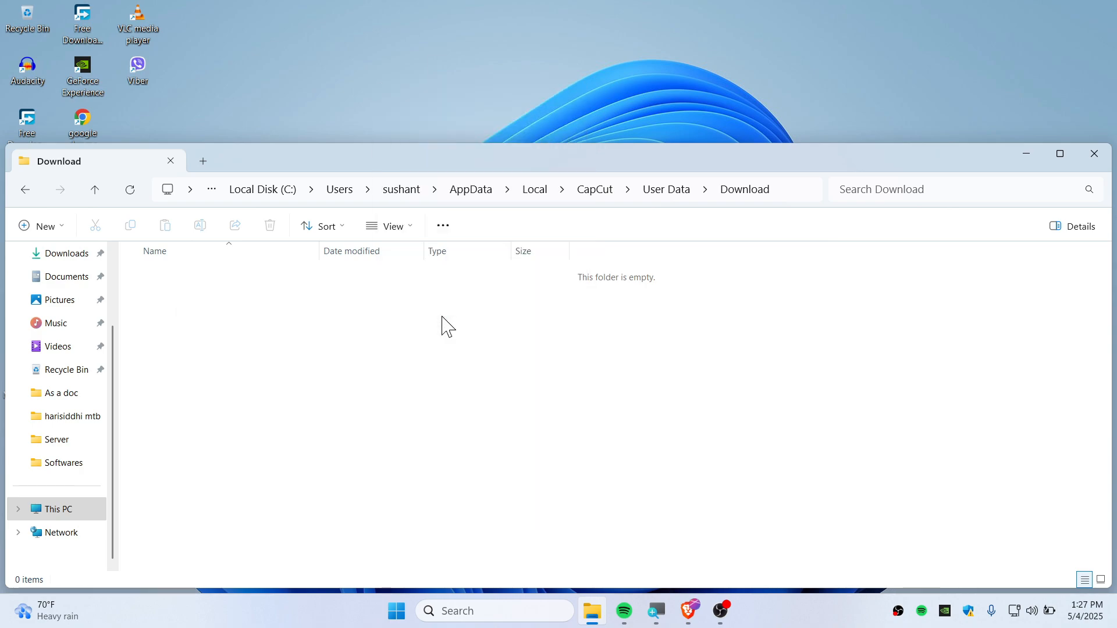
pyautogui.click(42, 226)
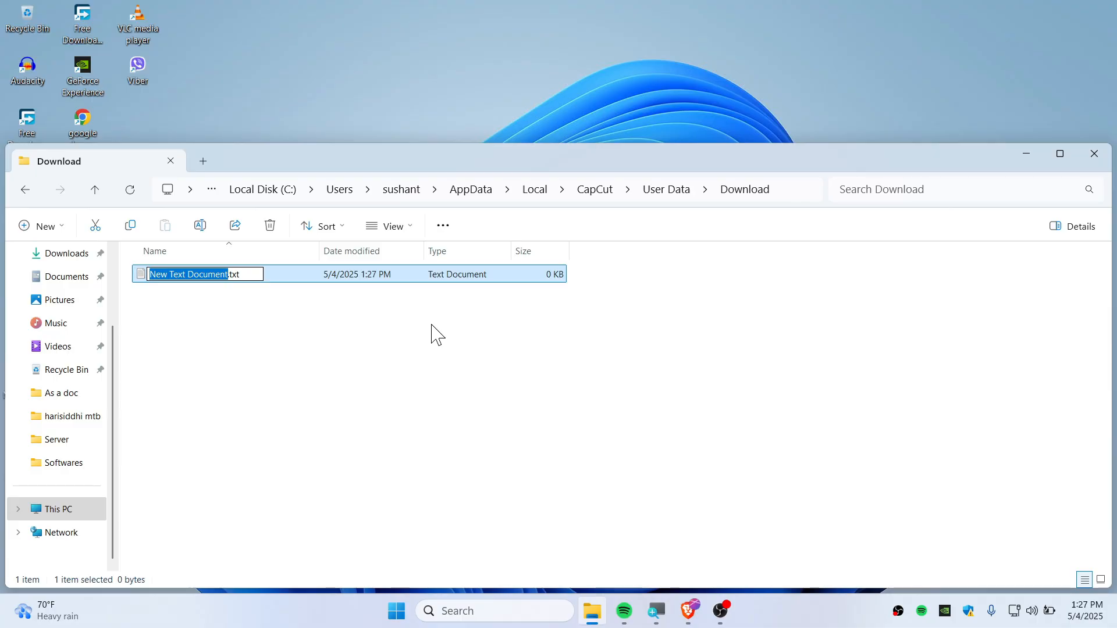
pyautogui.write('update.txt')
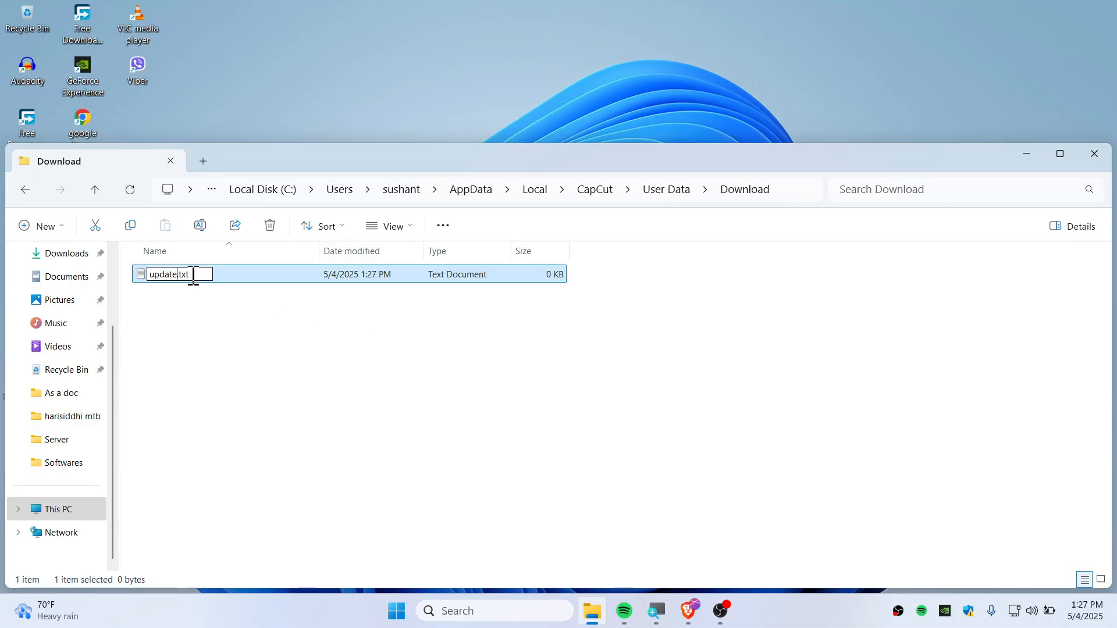
pyautogui.write('update.e')
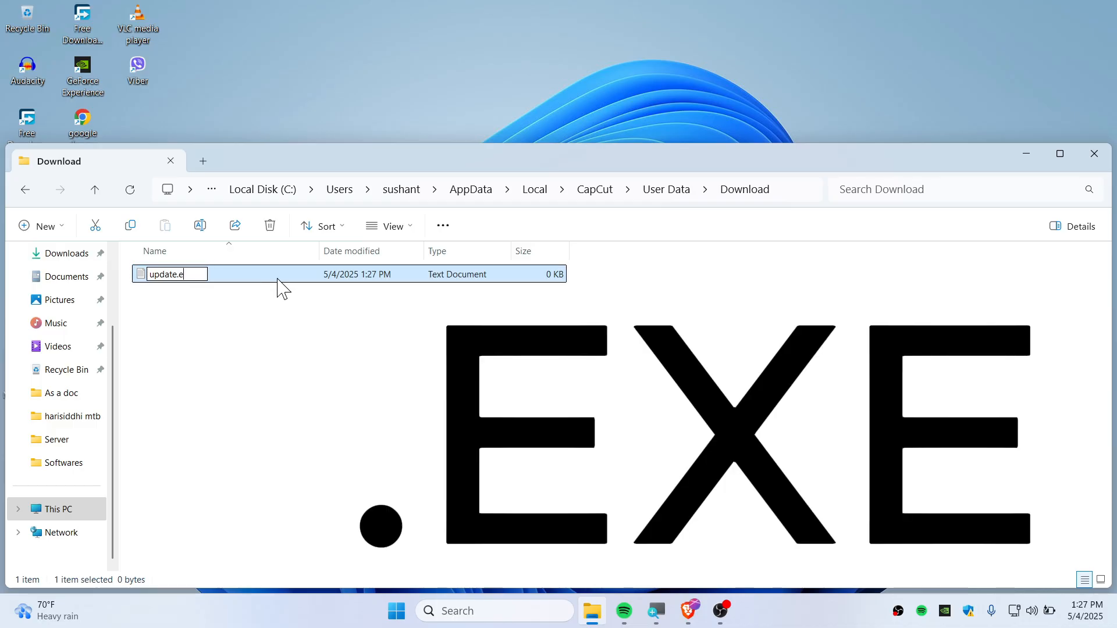
pyautogui.write('xe')
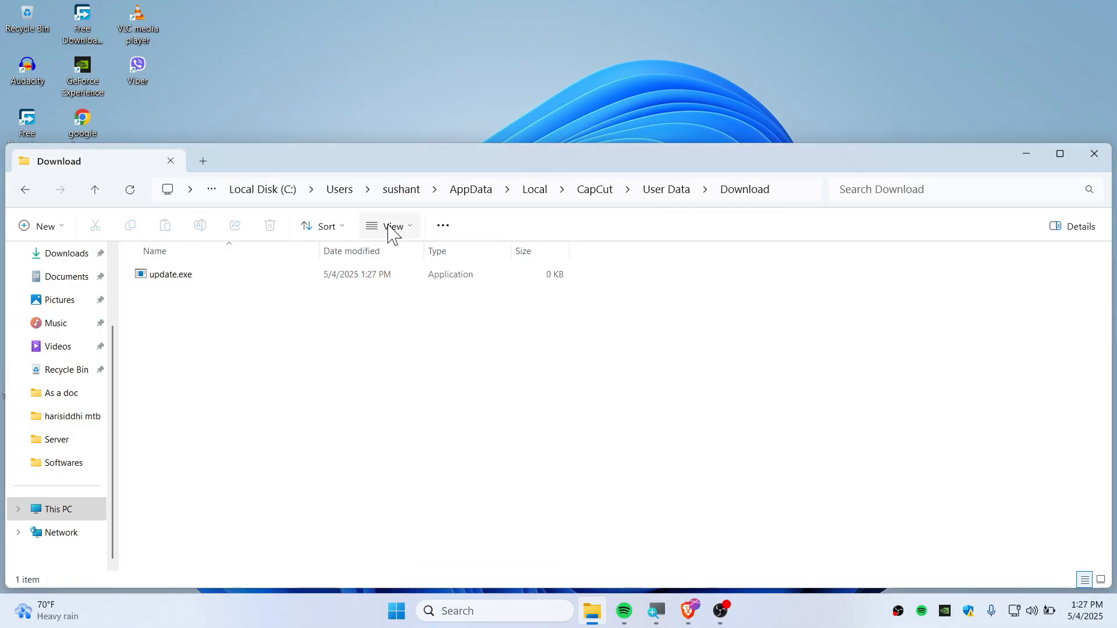
# Toggle file name extensions off and on to confirm the file is update.exe, then select it.
pyautogui.click(392, 226)
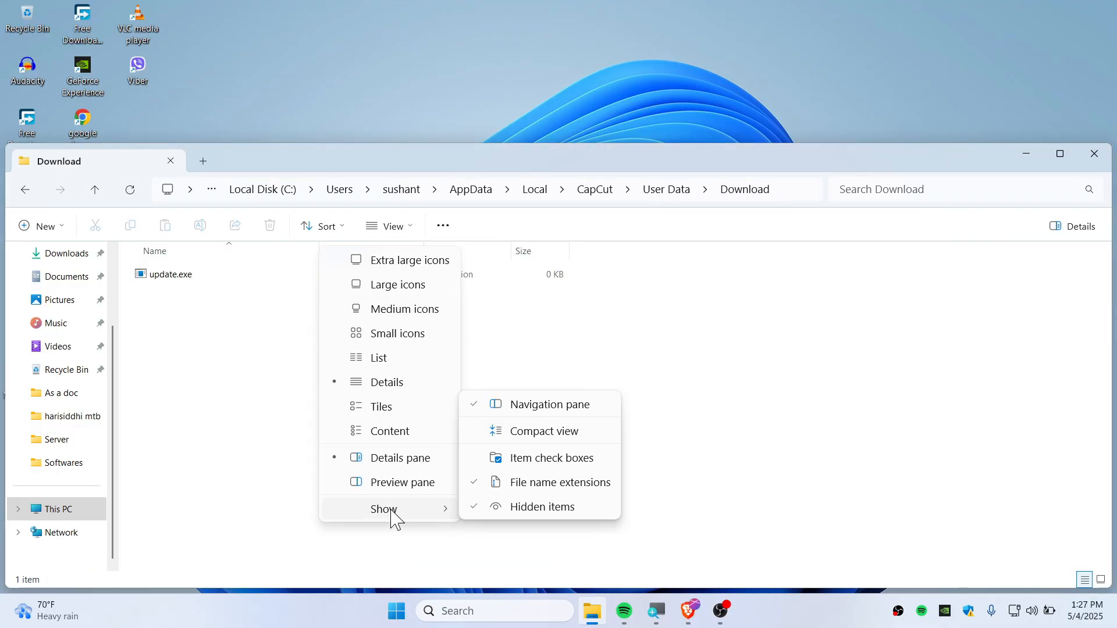
pyautogui.moveTo(561, 482)
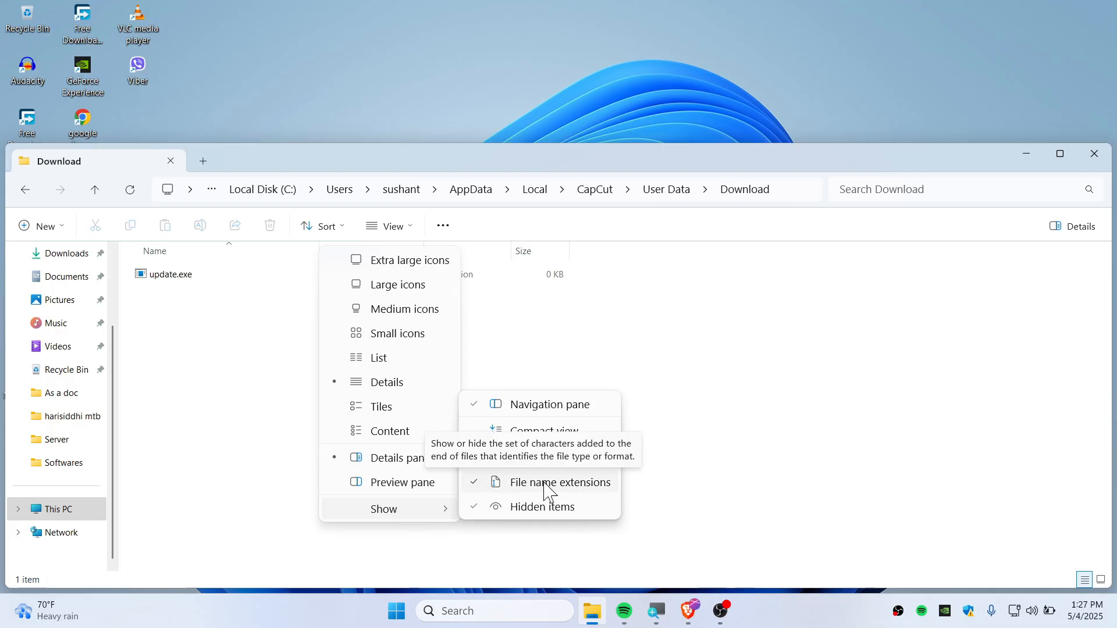
pyautogui.click(562, 482)
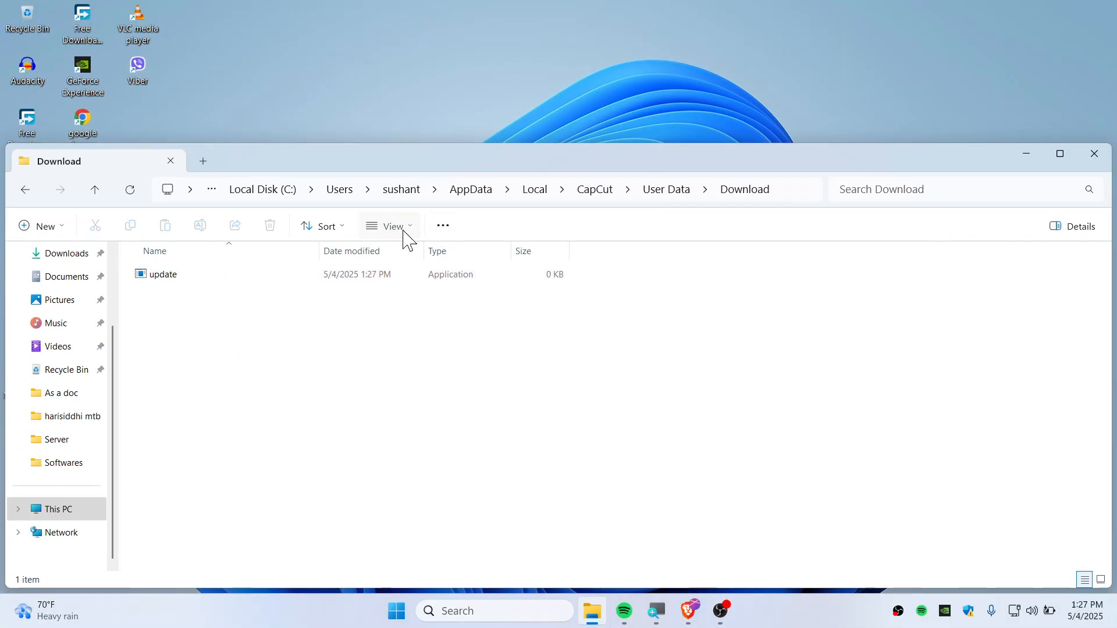
pyautogui.click(391, 225)
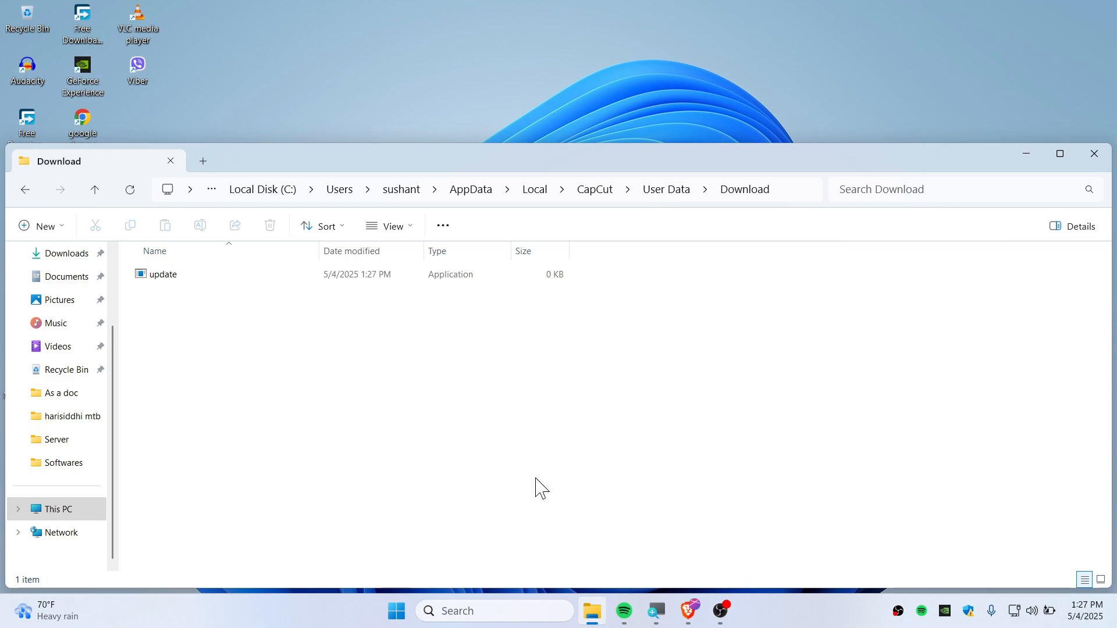
pyautogui.click(162, 274)
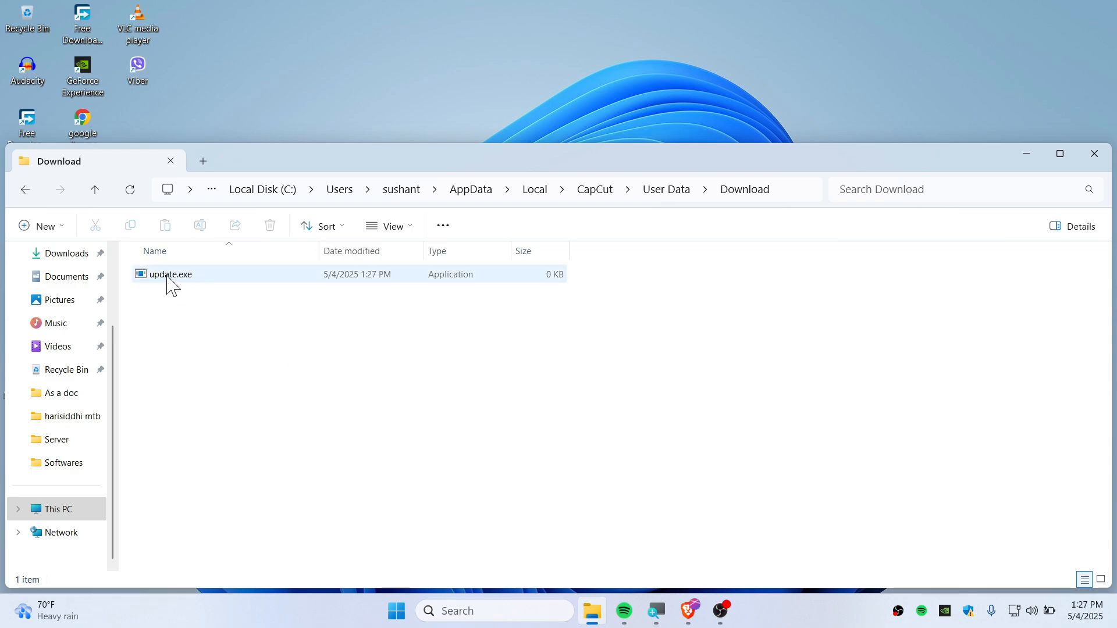
pyautogui.click(170, 274)
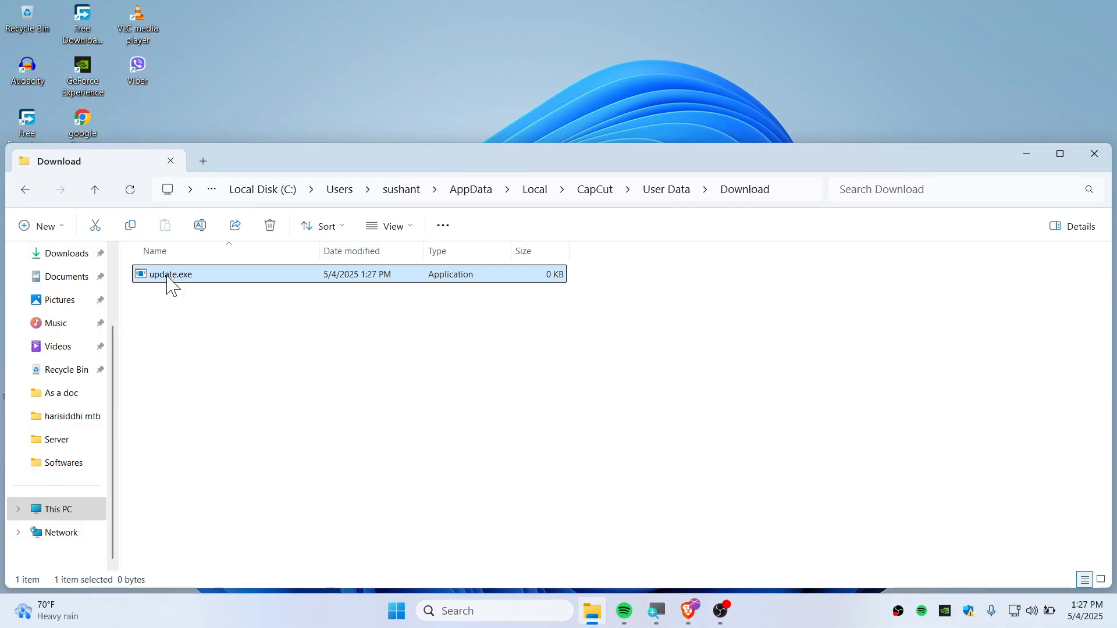
# Mark update.exe as Read-only in its Properties and apply the change.
pyautogui.rightClick(170, 275)
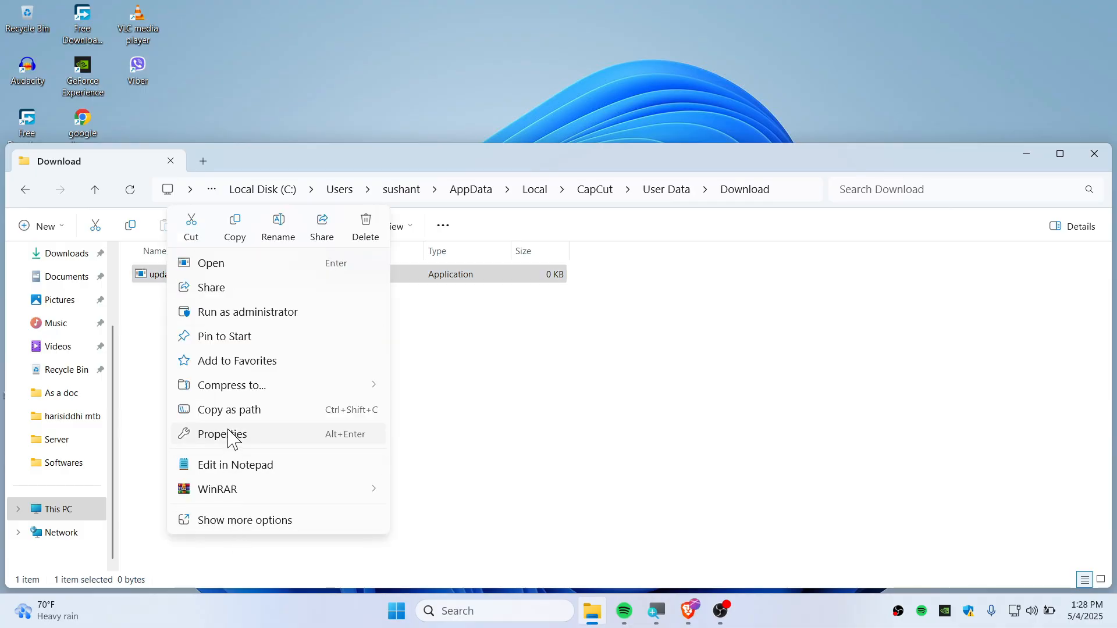
pyautogui.click(222, 434)
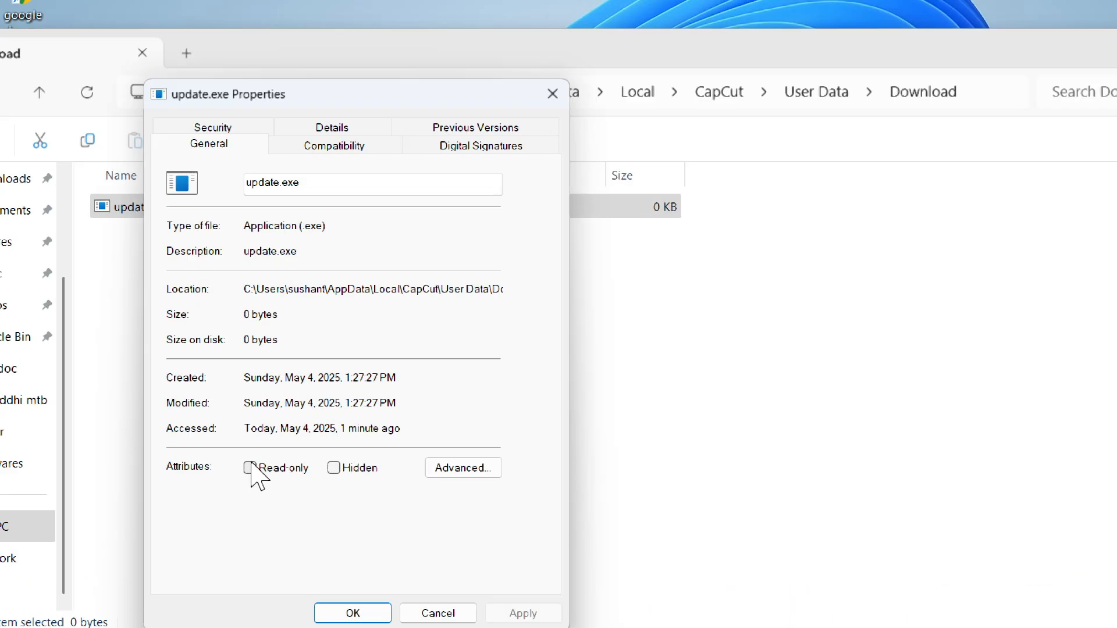
pyautogui.click(248, 468)
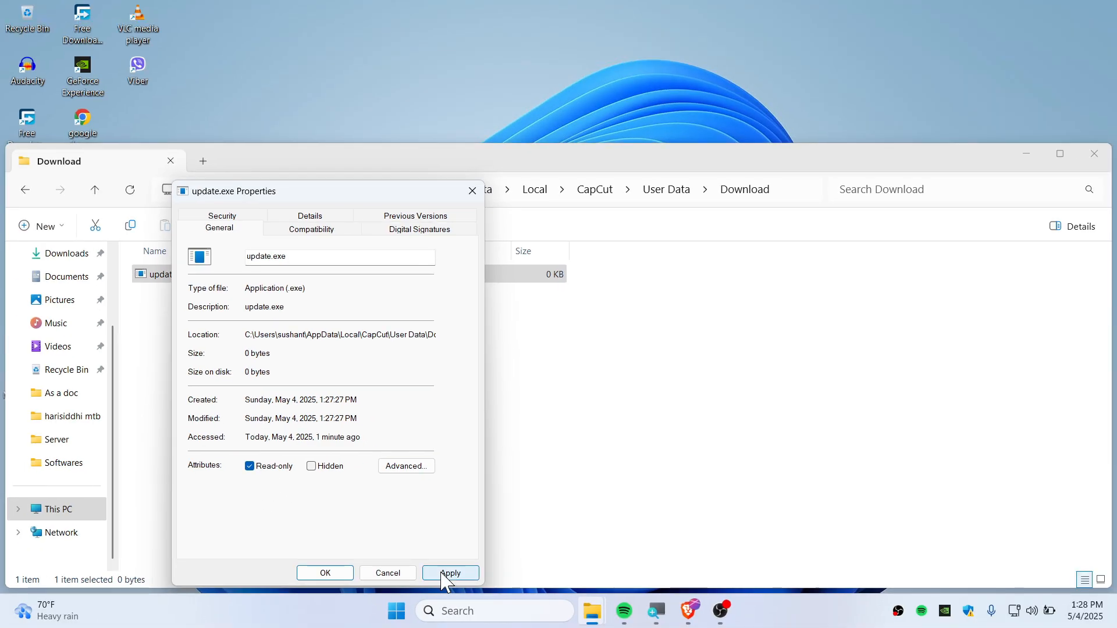
pyautogui.click(325, 573)
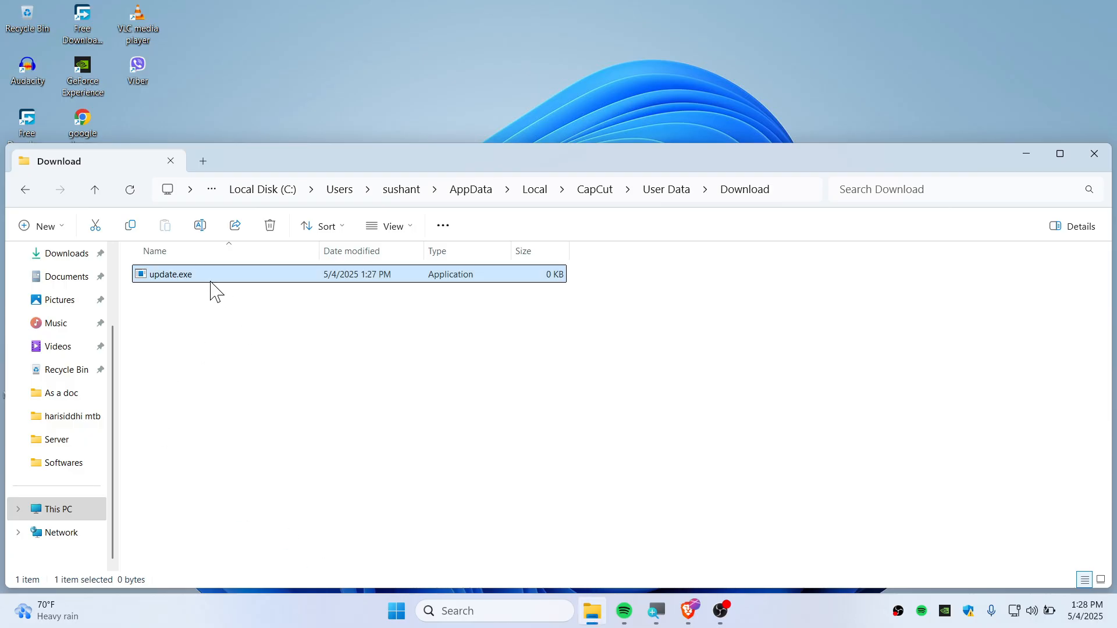
pyautogui.moveTo(278, 235)
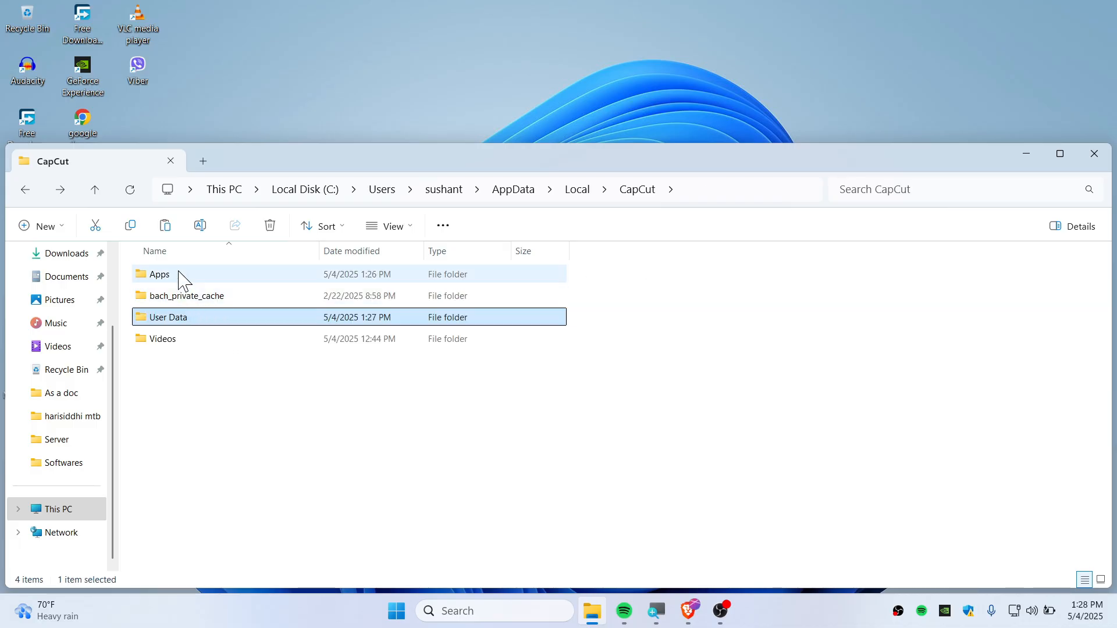
# Check the Apps folder also holds update.exe, then close File Explorer.
pyautogui.doubleClick(159, 275)
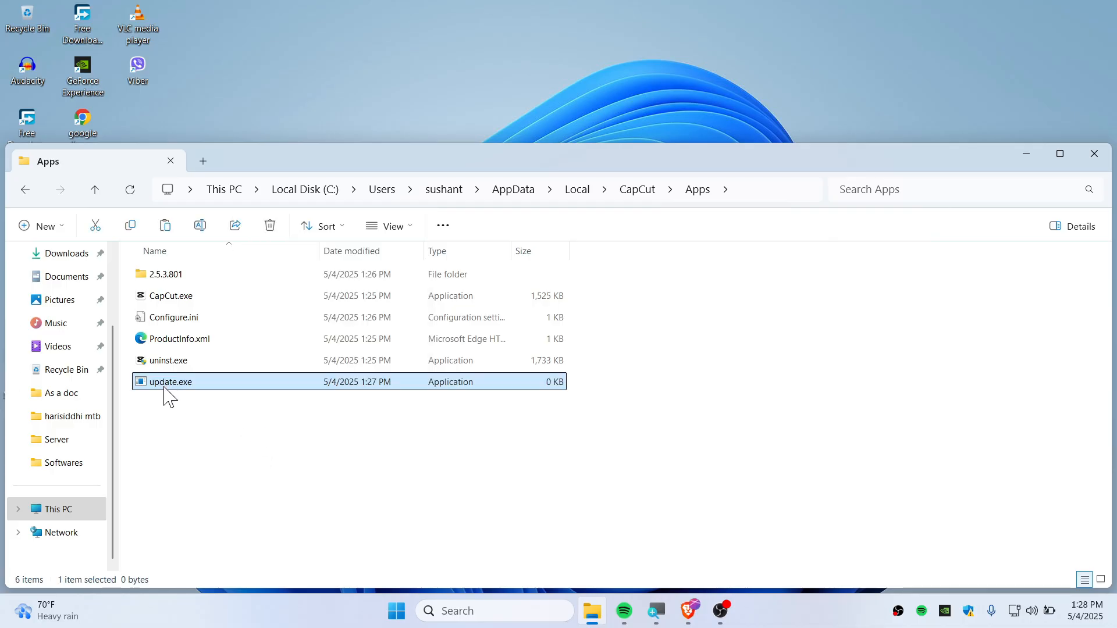
pyautogui.moveTo(852, 385)
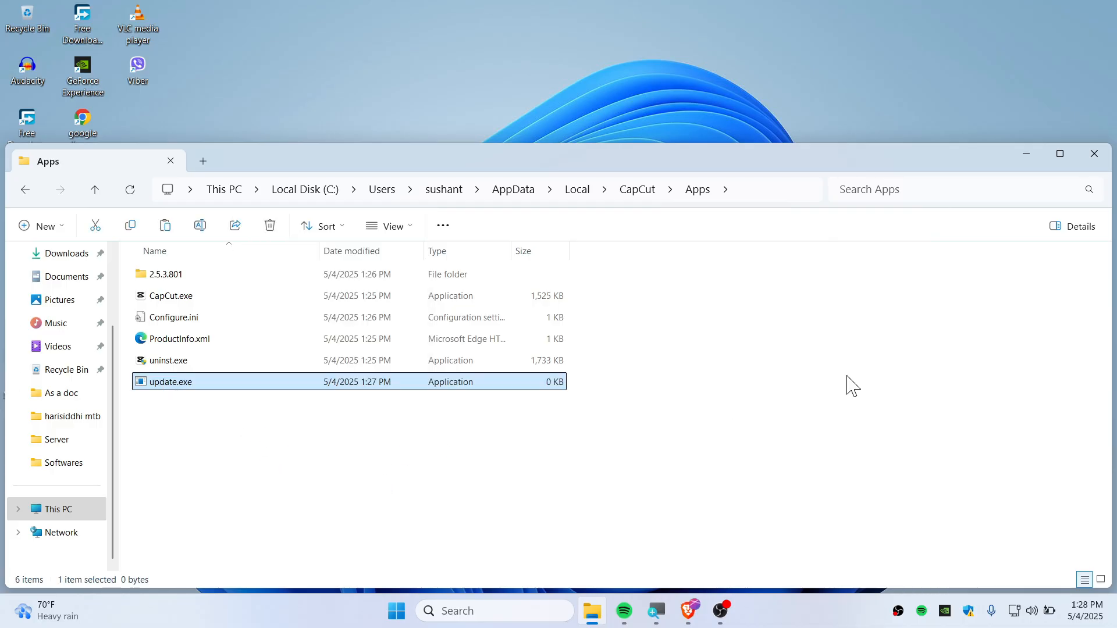
pyautogui.moveTo(1020, 147)
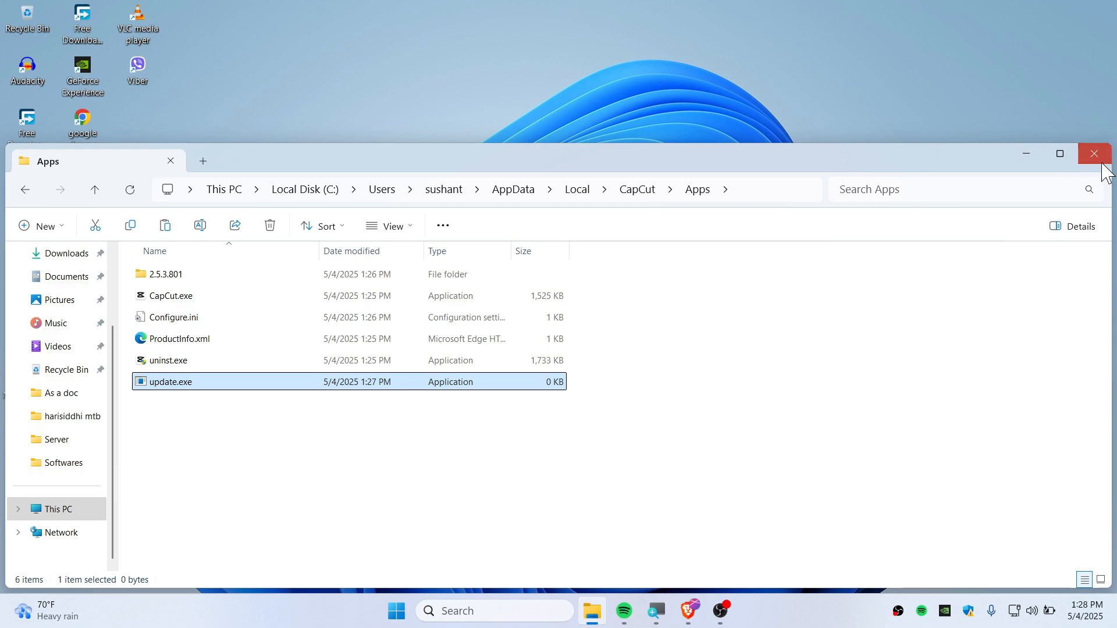
pyautogui.moveTo(1095, 153)
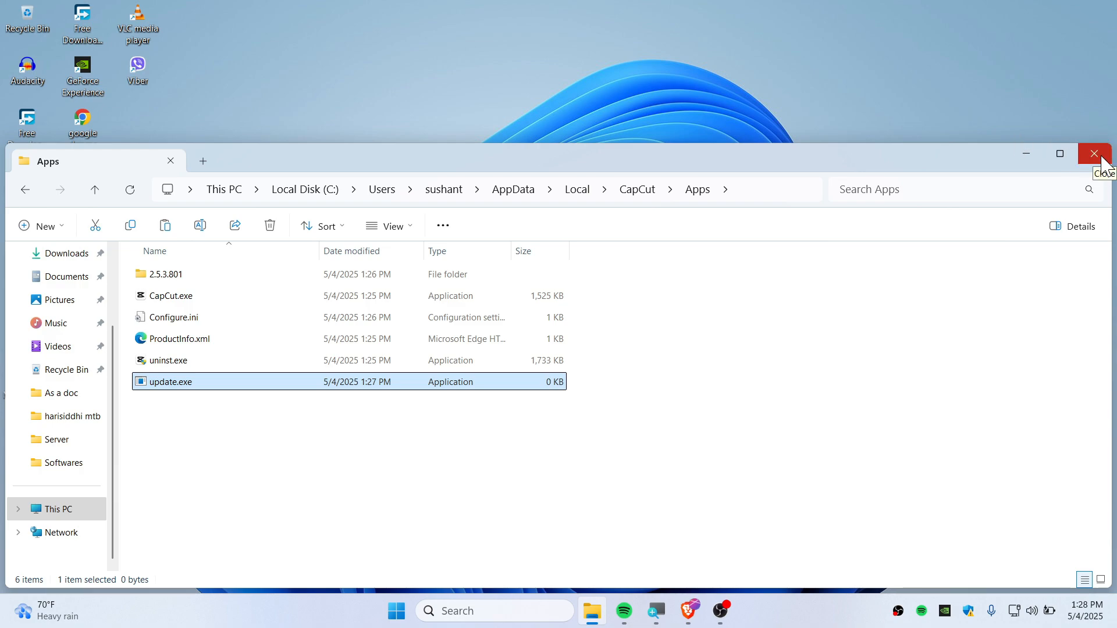
pyautogui.click(1095, 154)
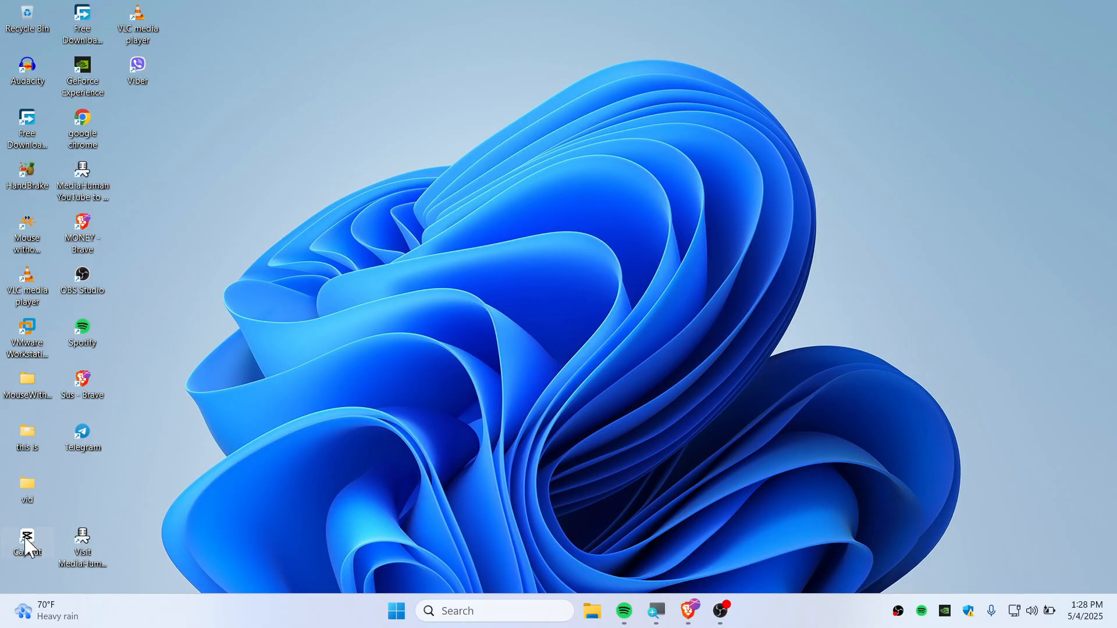
# Launch CapCut 2.5.3 from the desktop and dismiss the update-required notice with Got it.
pyautogui.doubleClick(27, 541)
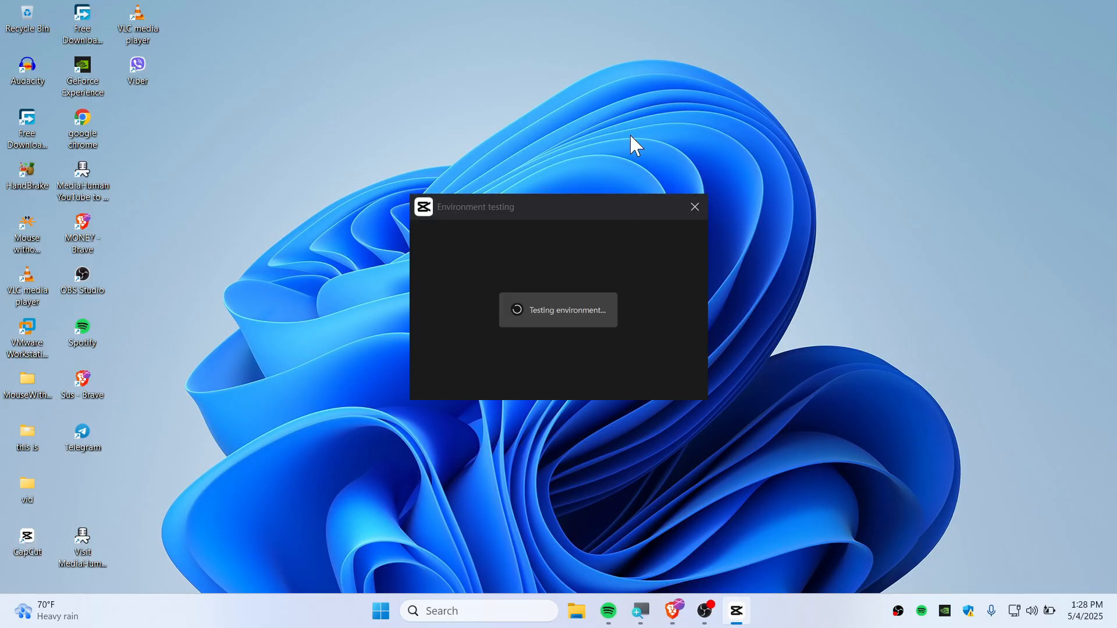
pyautogui.click(693, 207)
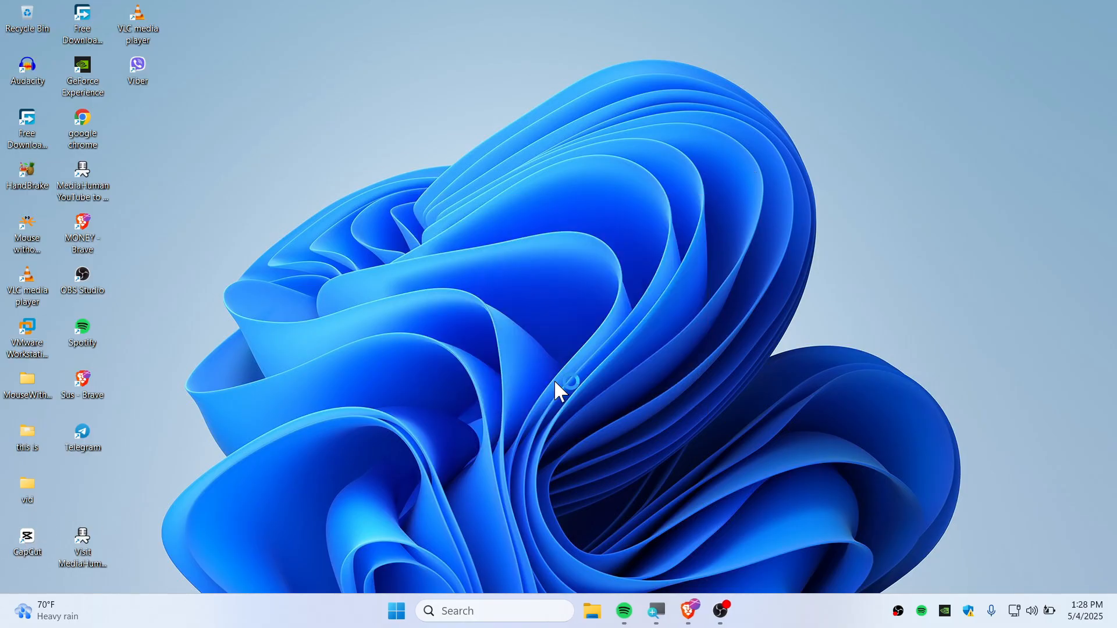
pyautogui.doubleClick(27, 535)
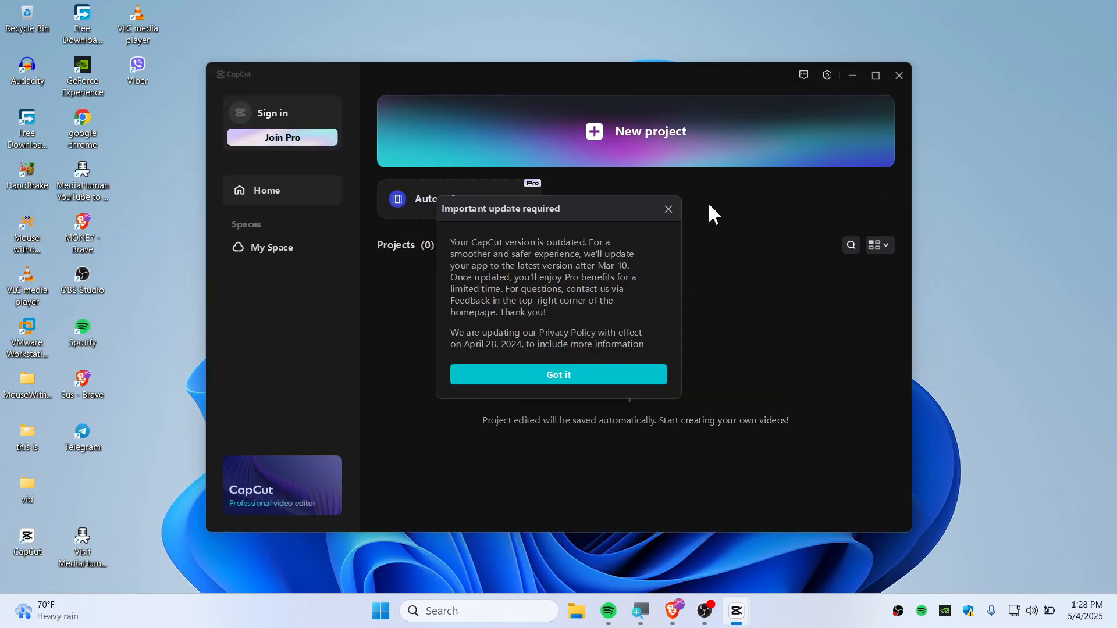
pyautogui.moveTo(573, 223)
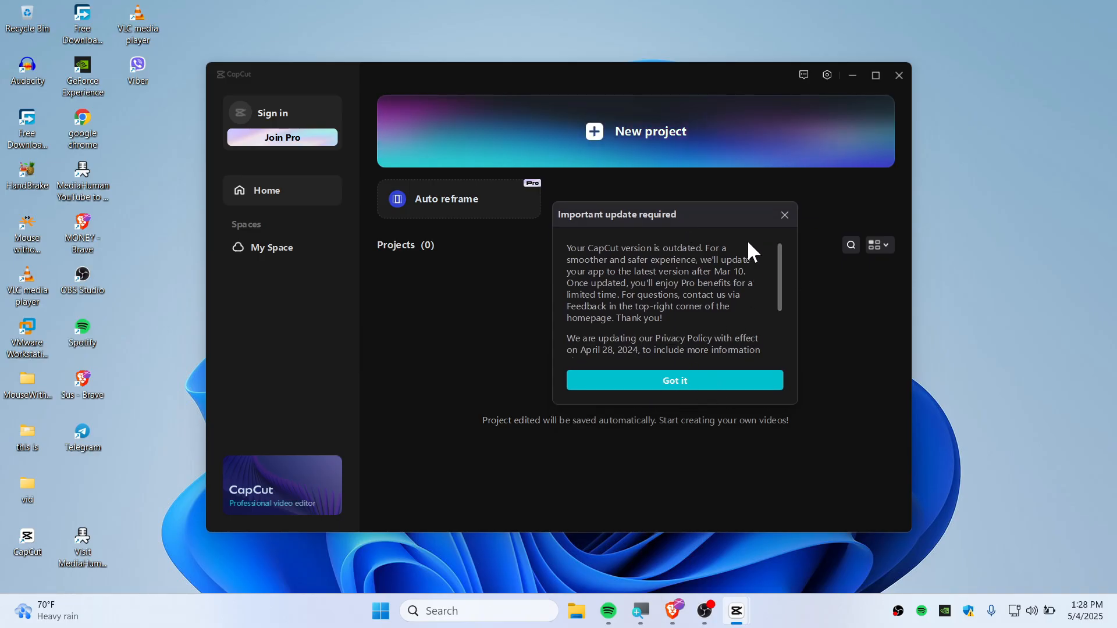
pyautogui.click(674, 379)
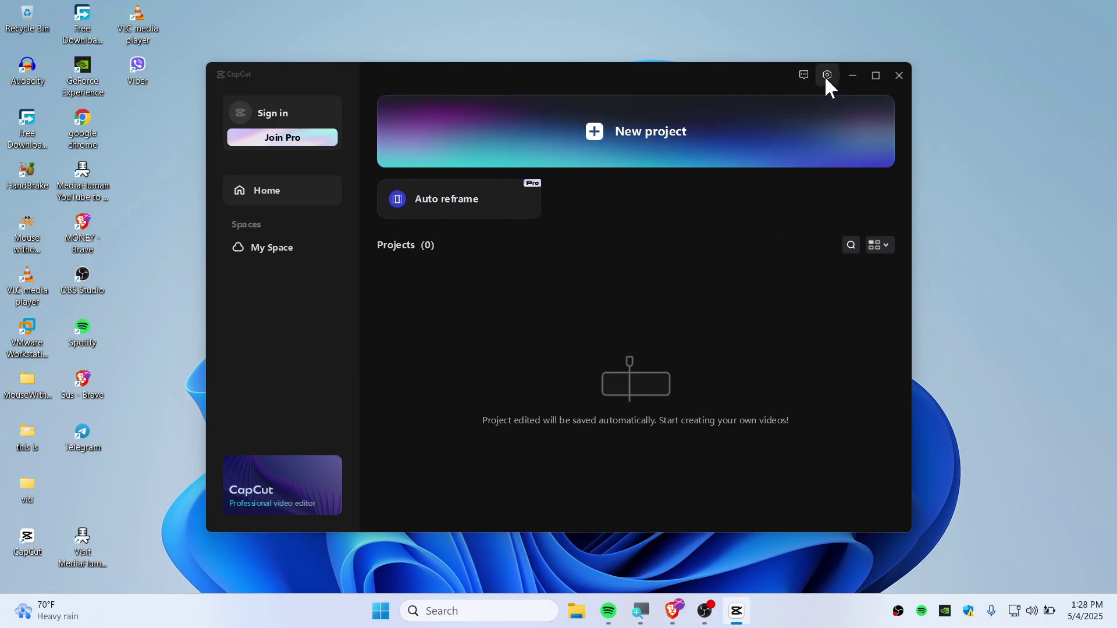
# Confirm the settings menu reports version 2.5.3 and close CapCut.
pyautogui.click(826, 75)
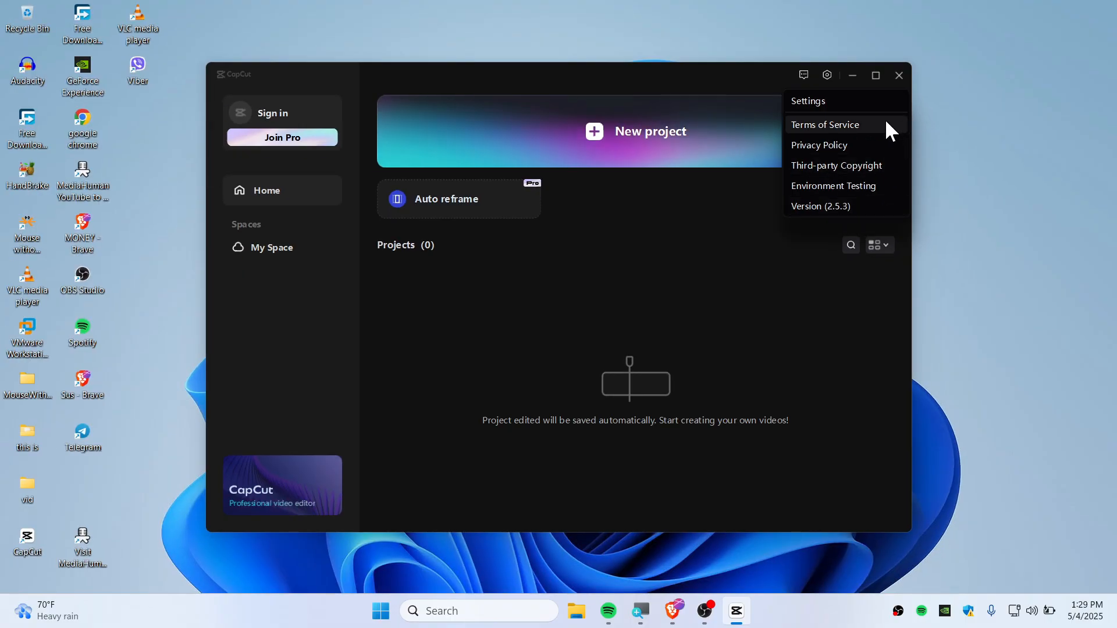
pyautogui.moveTo(887, 84)
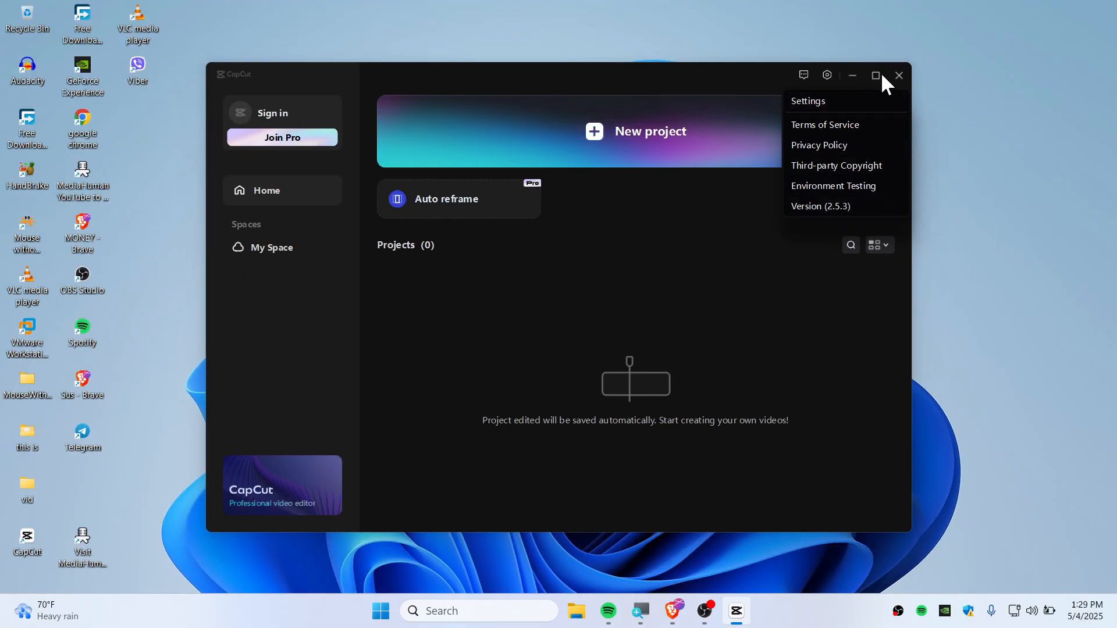
pyautogui.click(899, 75)
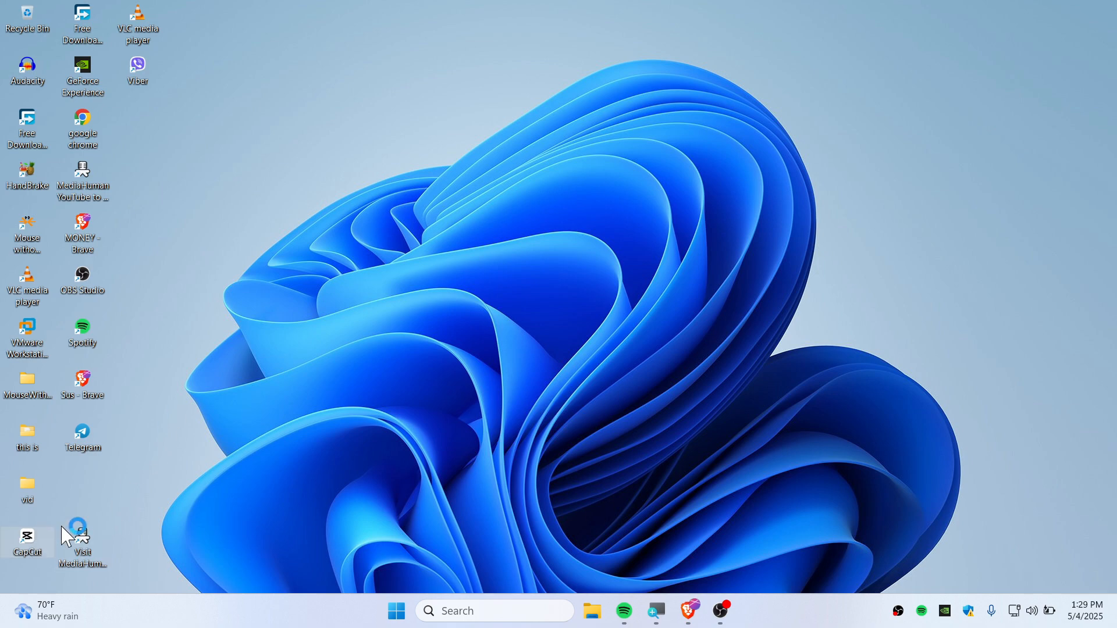
# Relaunch CapCut from the desktop shortcut and start new project 0504 in the editor.
pyautogui.doubleClick(26, 539)
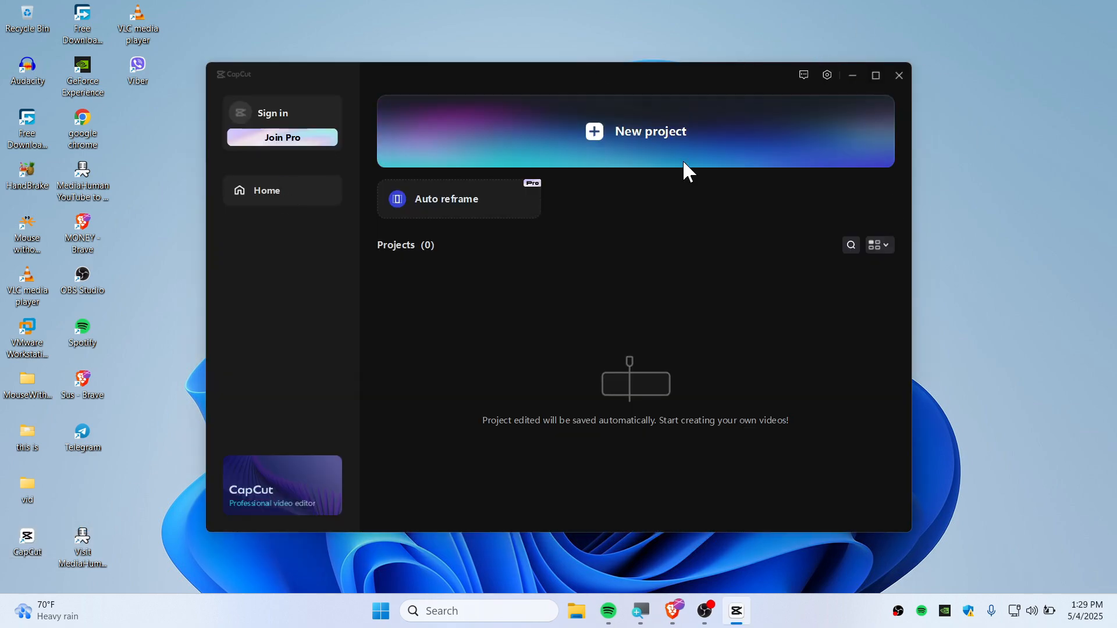
pyautogui.click(898, 75)
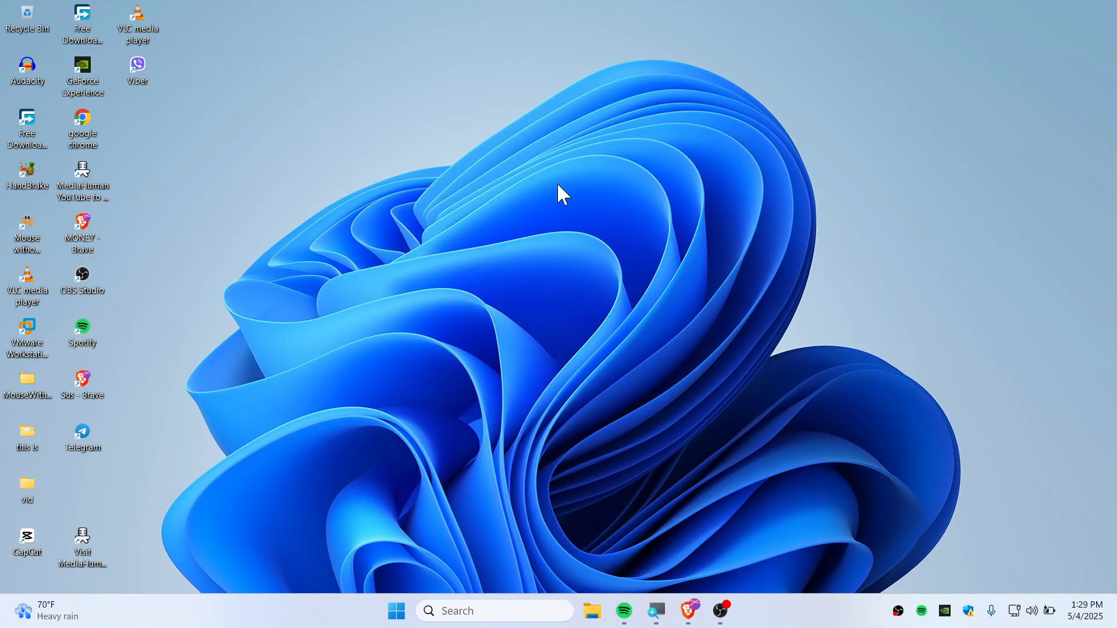
pyautogui.doubleClick(26, 541)
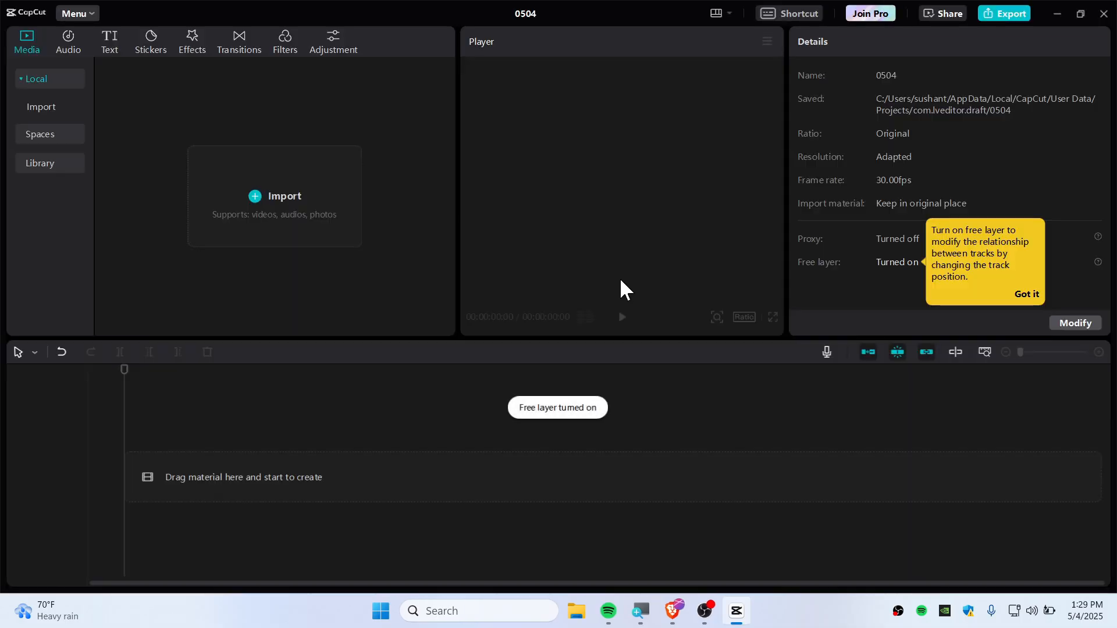
pyautogui.moveTo(617, 339)
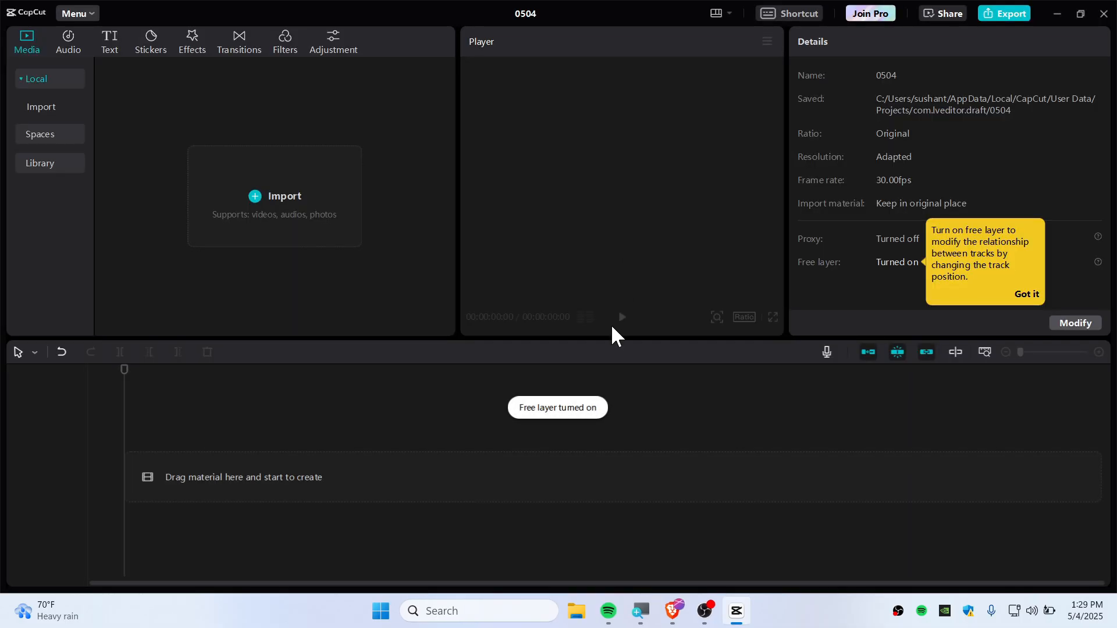